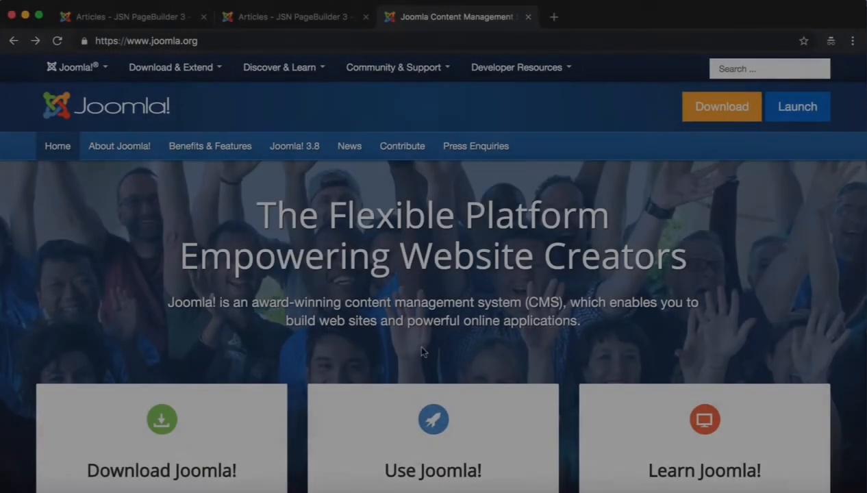
Create a new Joomla article titled 'JSN PageBuilder 3 Article' and save it.
{"action": "scroll", "scroll_direction": "down", "scroll_amount": 3}
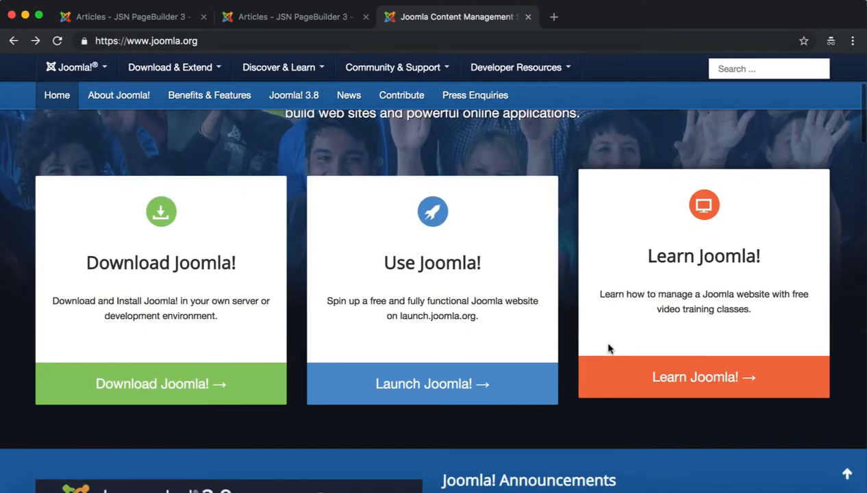
{"action": "scroll", "scroll_direction": "down", "scroll_amount": 3}
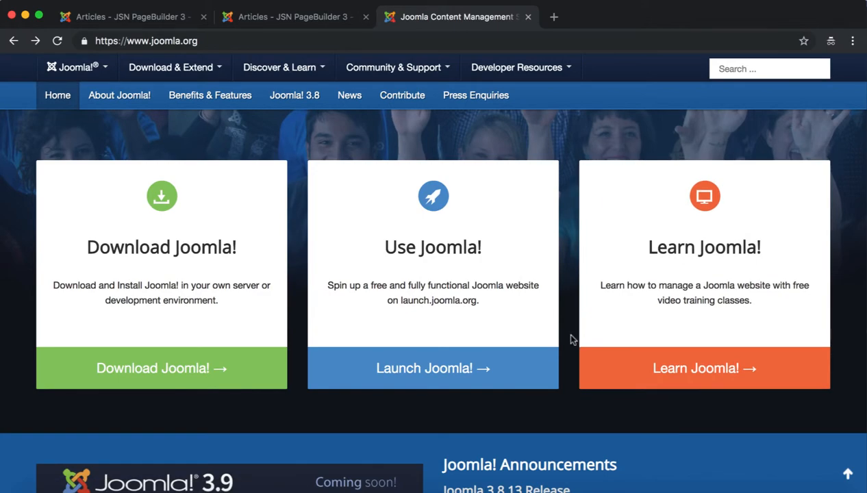
{"action": "scroll", "scroll_direction": "down", "scroll_amount": 3}
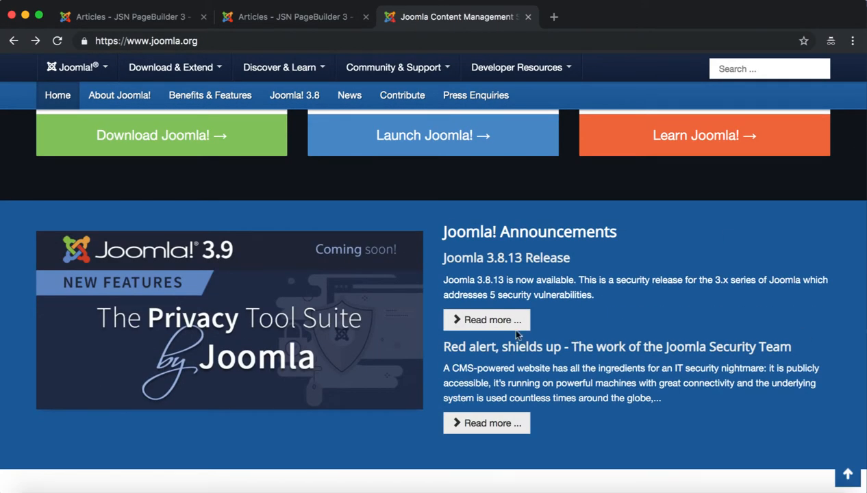
{"action": "left_click", "coordinate": [293, 17]}
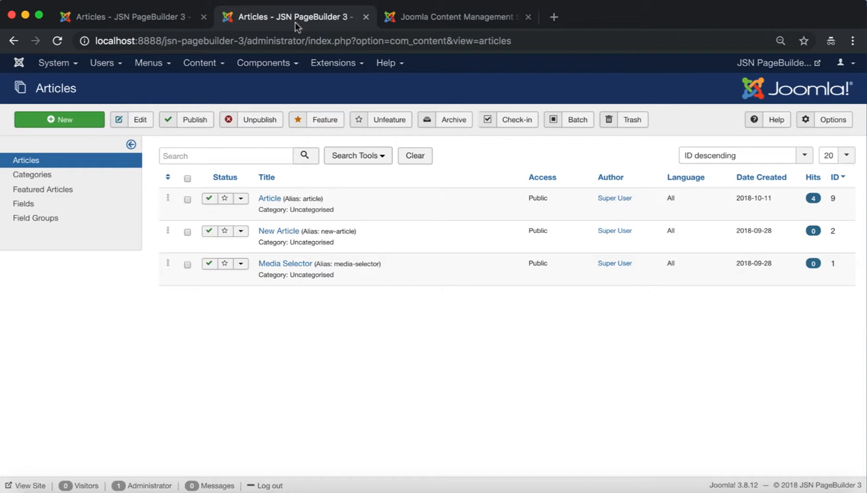
{"action": "left_click", "coordinate": [59, 119]}
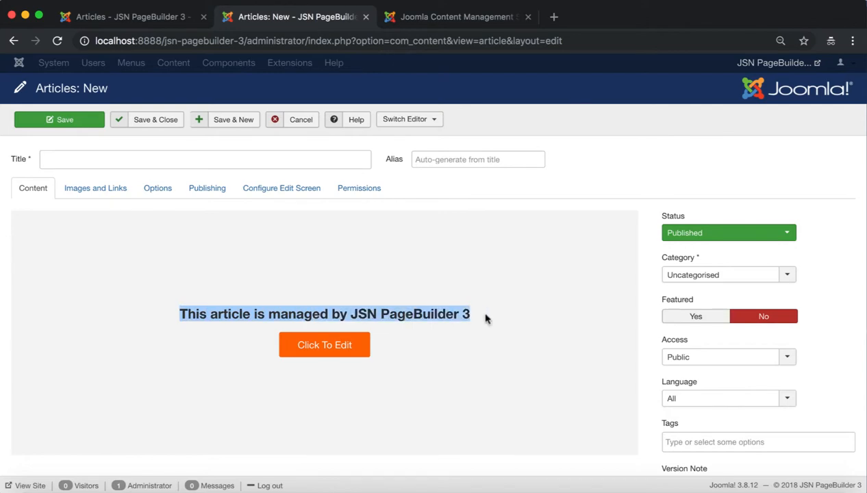
{"action": "left_click", "coordinate": [205, 159]}
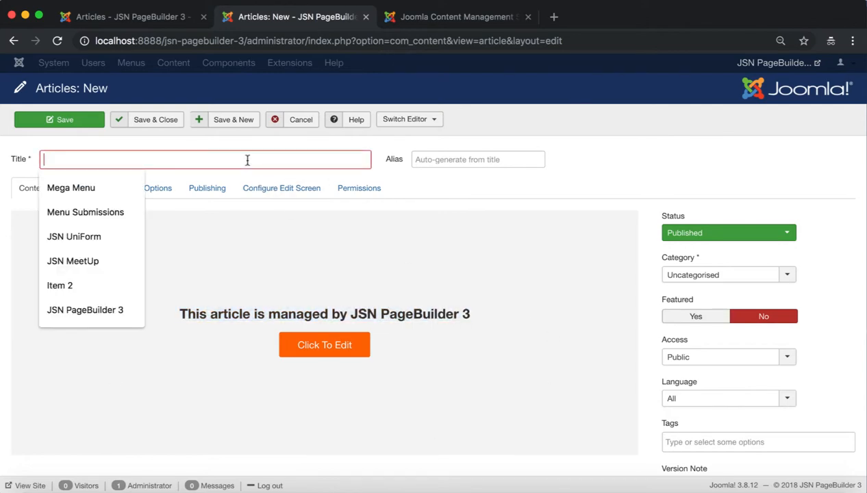
{"action": "type", "text": "JSN PageBuilder 3 Article"}
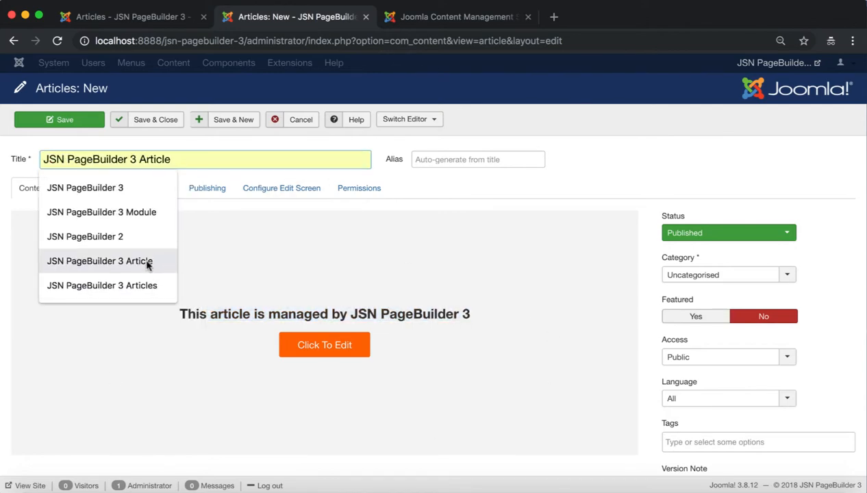
{"action": "left_click", "coordinate": [59, 119]}
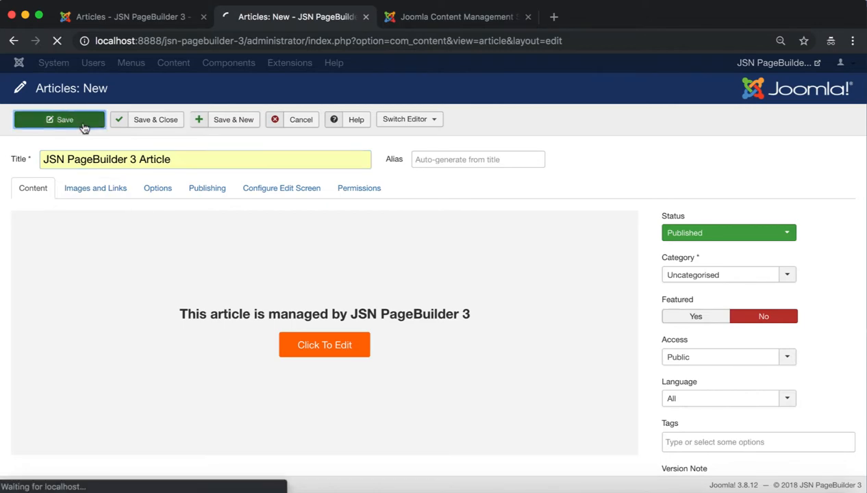
{"action": "left_click", "coordinate": [59, 120]}
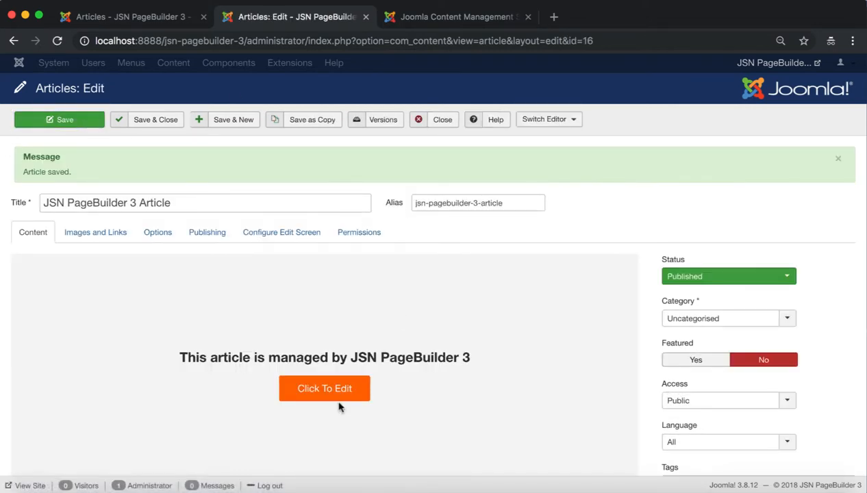
Open the article in the page builder and pick a background image for its section.
{"action": "left_click", "coordinate": [324, 389]}
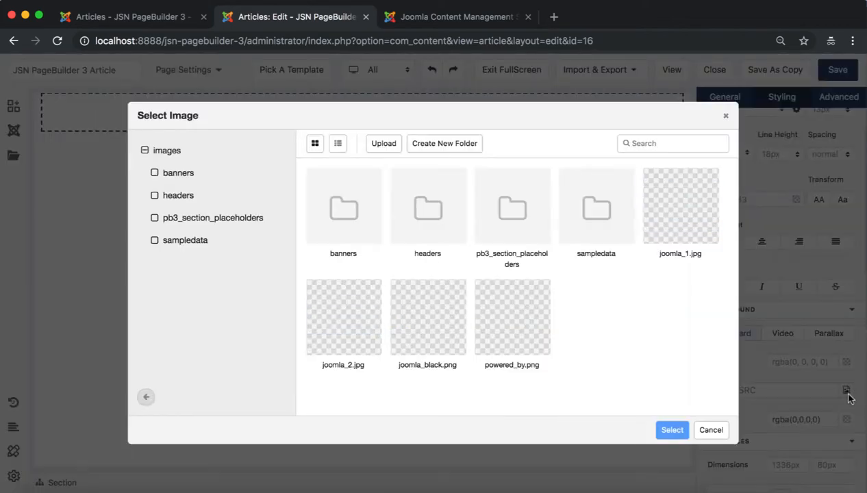
{"action": "left_click", "coordinate": [672, 431]}
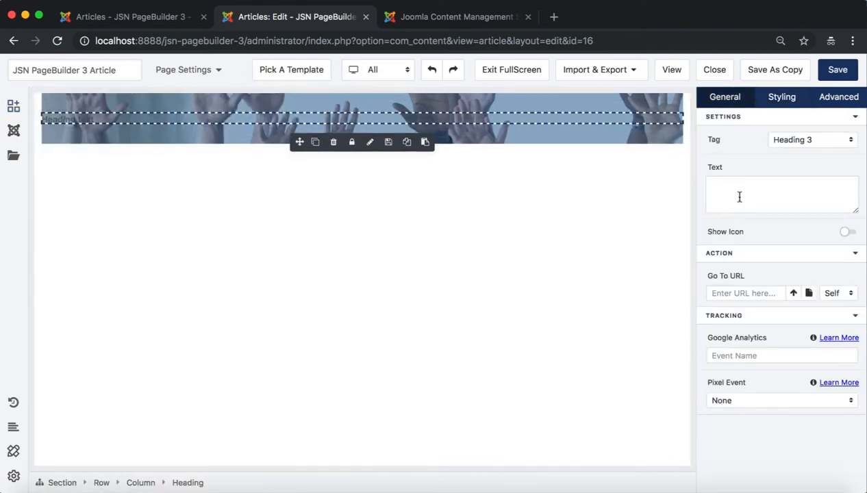
Enter the heading text and style it Open Sans, size 56, centred and white, with bottom spacing.
{"action": "type", "text": "The Flexible Platform Empowering Website Creators"}
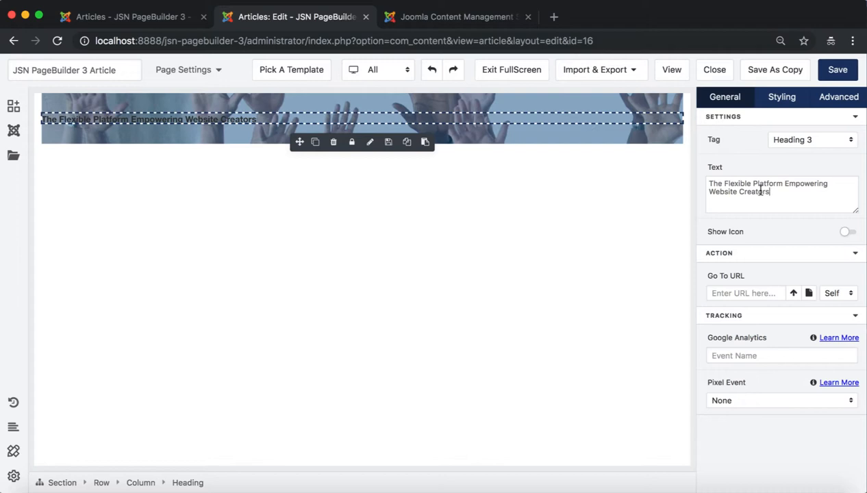
{"action": "left_click", "coordinate": [782, 97]}
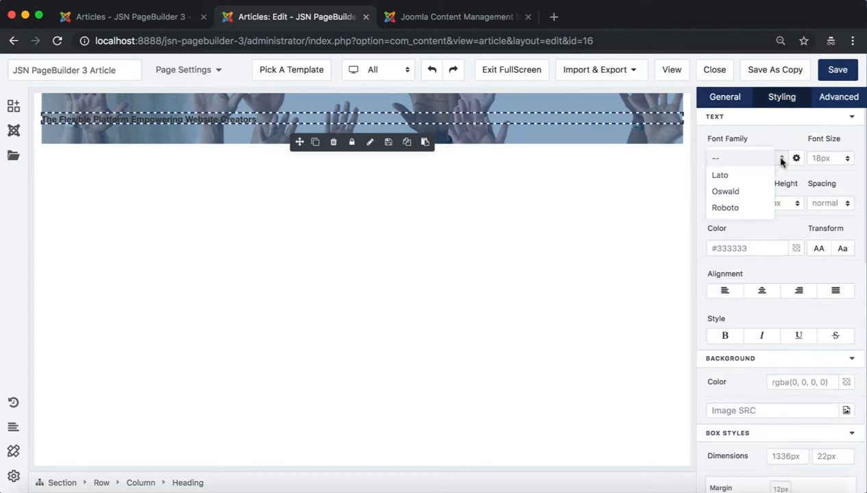
{"action": "left_click", "coordinate": [796, 158]}
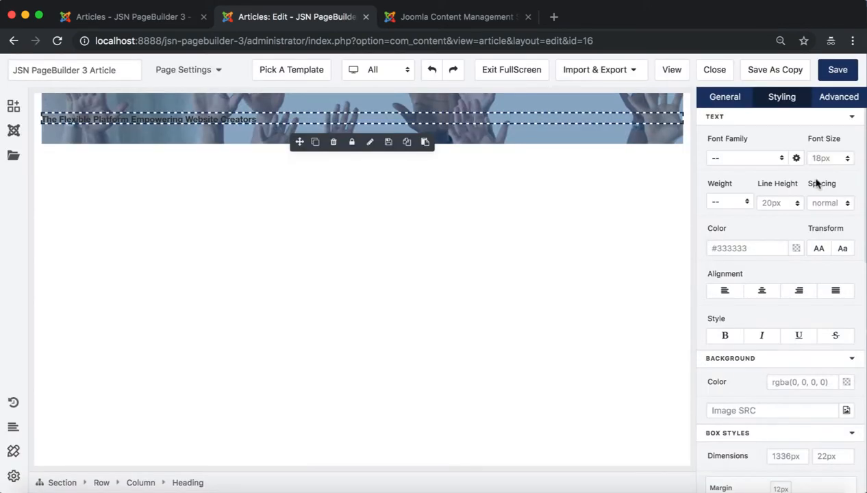
{"action": "left_click", "coordinate": [743, 158]}
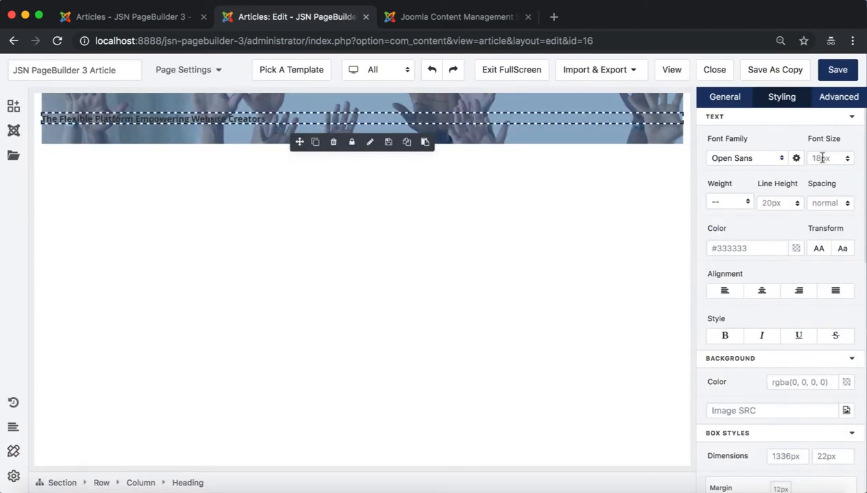
{"action": "type", "text": "56"}
{"action": "left_click", "coordinate": [780, 203]}
{"action": "type", "text": "1.5"}
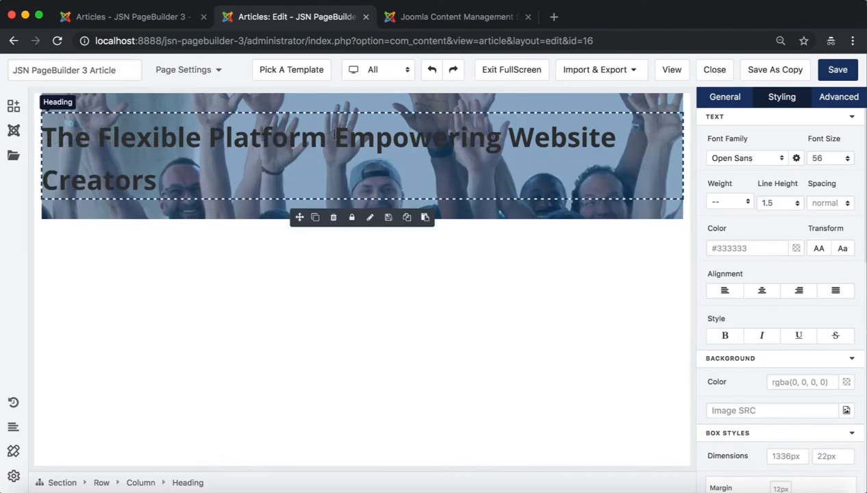
{"action": "left_click", "coordinate": [762, 291]}
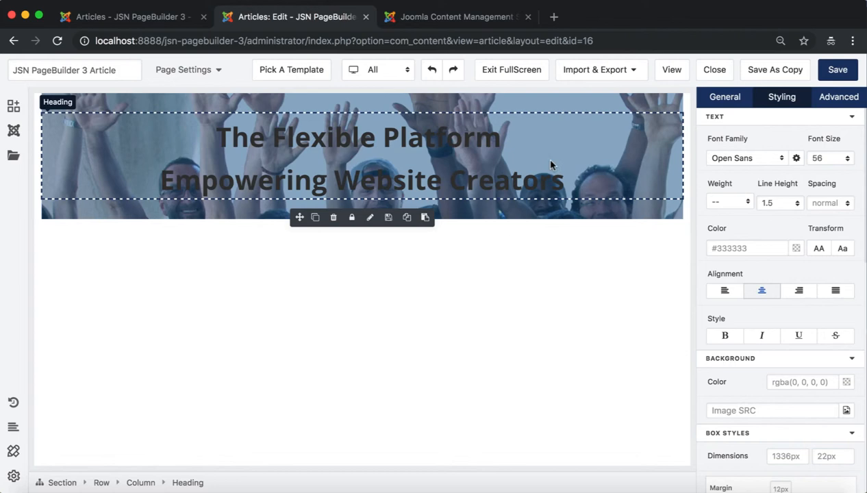
{"action": "left_click", "coordinate": [796, 248]}
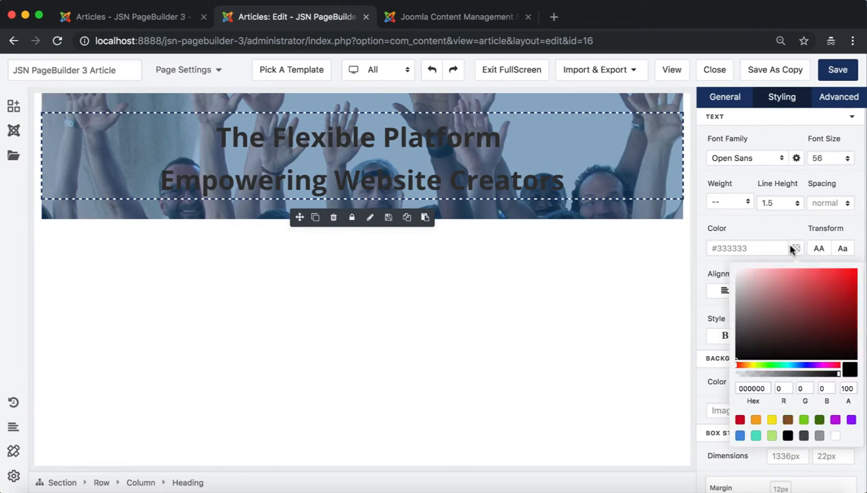
{"action": "left_click", "coordinate": [836, 435]}
{"action": "type", "text": "20"}
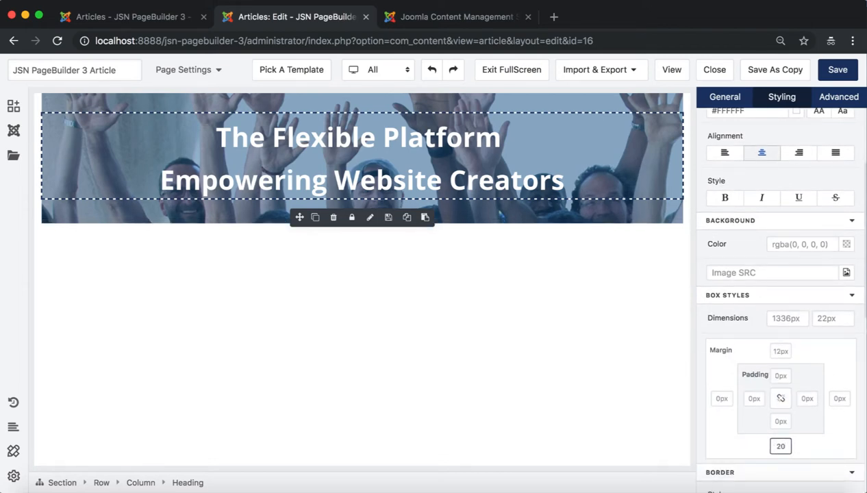
{"action": "left_click", "coordinate": [14, 105]}
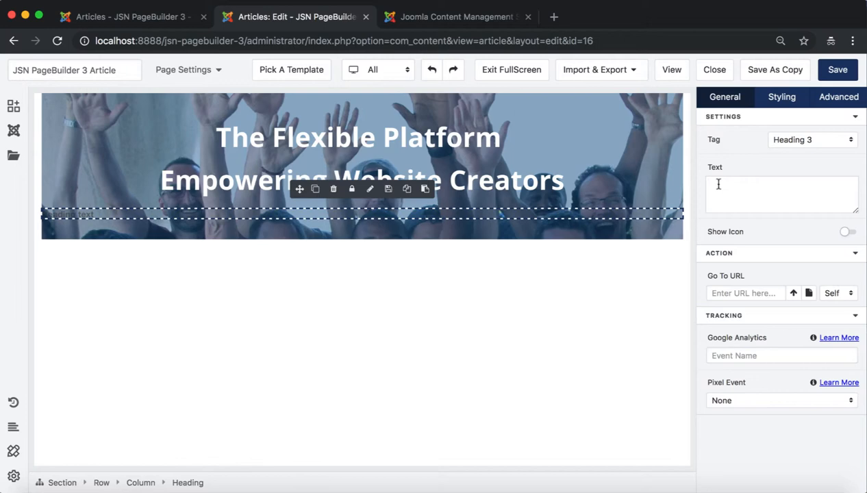
Add the Joomla CMS tagline heading in size 22, line height 1.5, centred white text.
{"action": "type", "text": "Joomla! is an award-winning content management system (CMS), which enables you to build web sites and powerful online applications."}
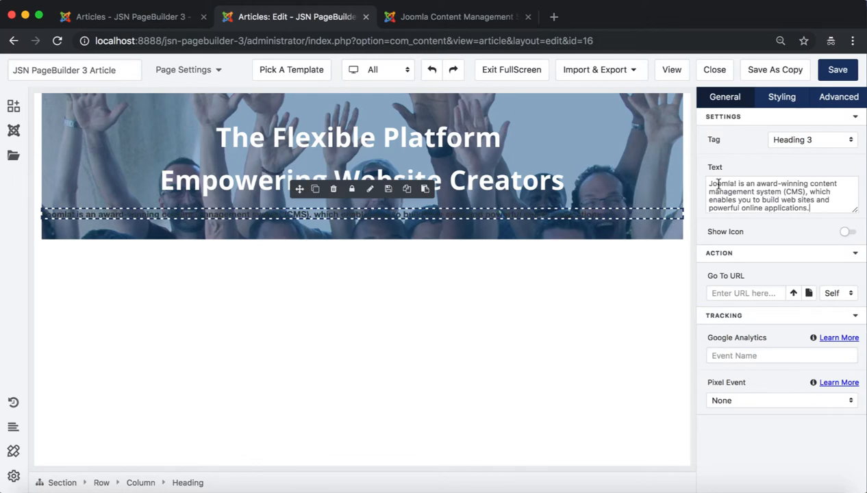
{"action": "left_click", "coordinate": [782, 97]}
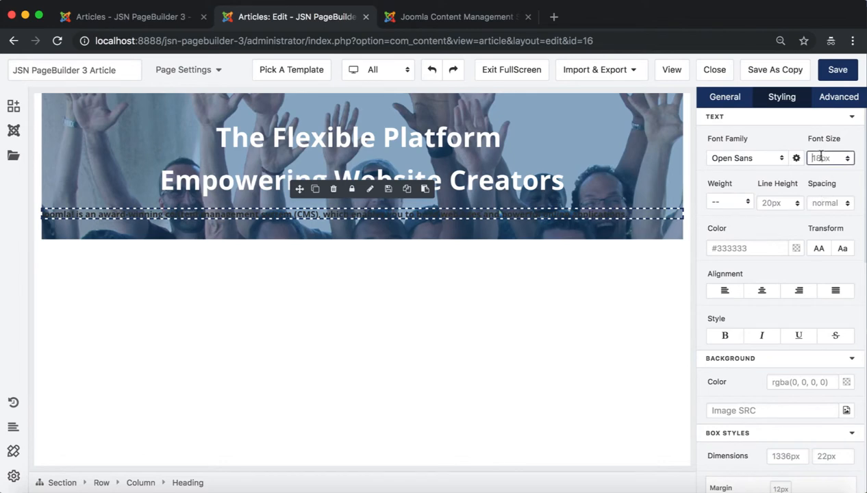
{"action": "type", "text": "22"}
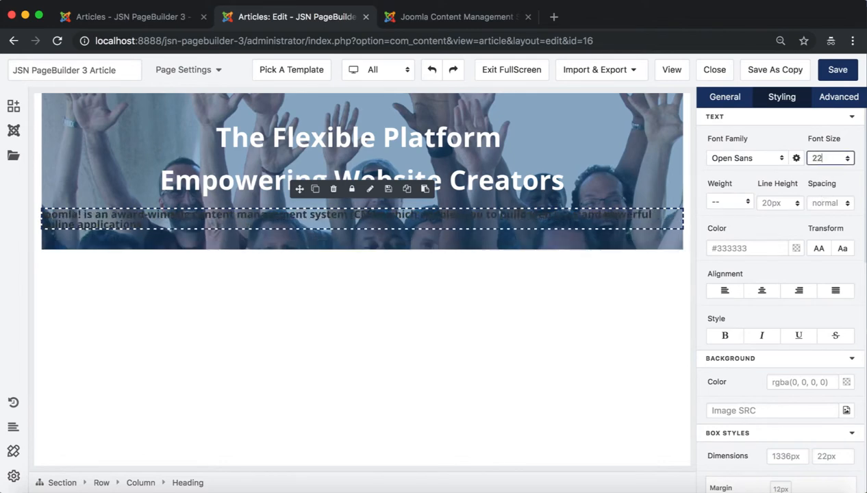
{"action": "left_click", "coordinate": [779, 203]}
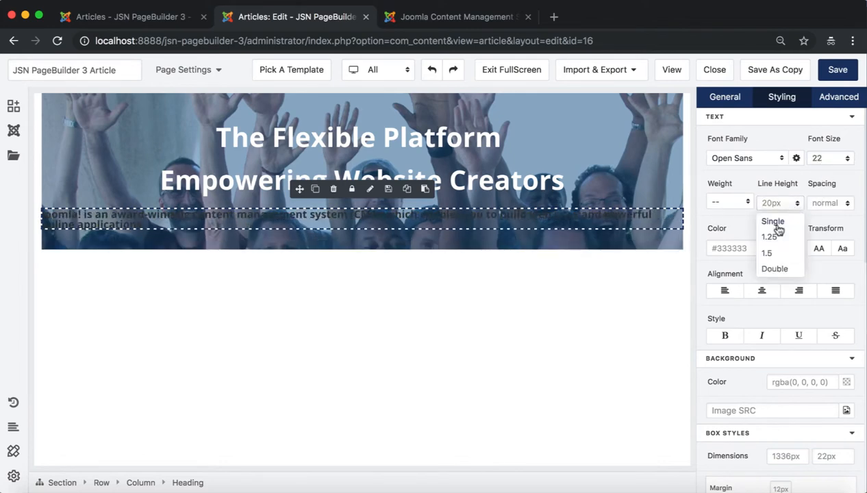
{"action": "left_click", "coordinate": [767, 252]}
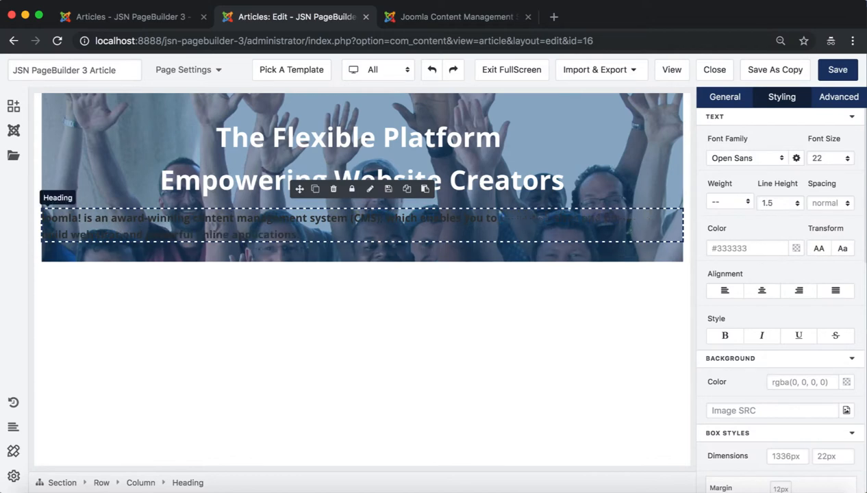
{"action": "left_click", "coordinate": [762, 290]}
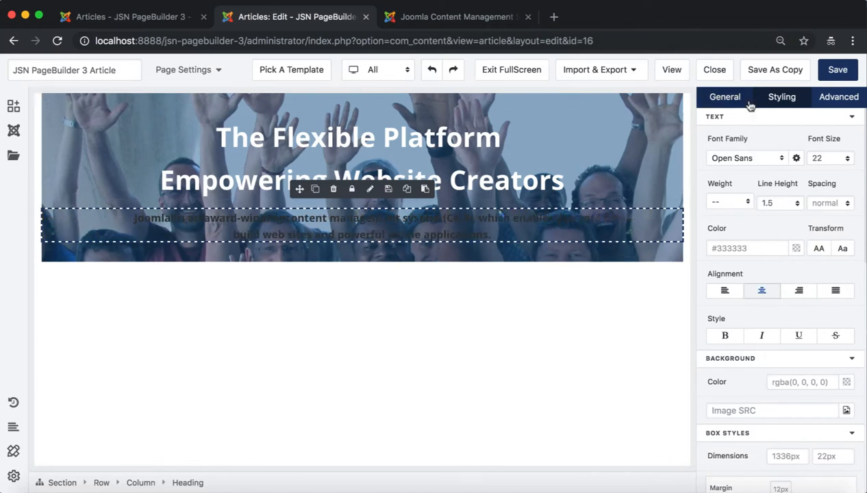
{"action": "left_click", "coordinate": [747, 248]}
{"action": "type", "text": "#FFFFFF"}
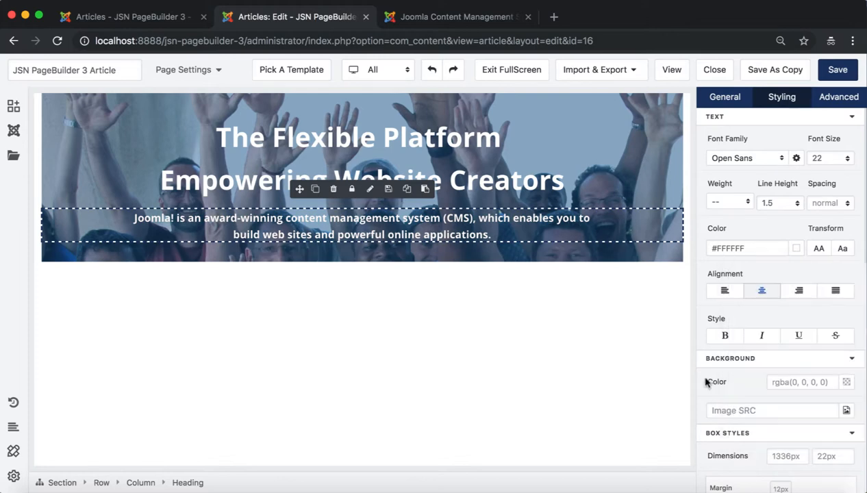
Save the page builder content and reopen the article in the editor.
{"action": "scroll", "scroll_direction": "down", "scroll_amount": 3}
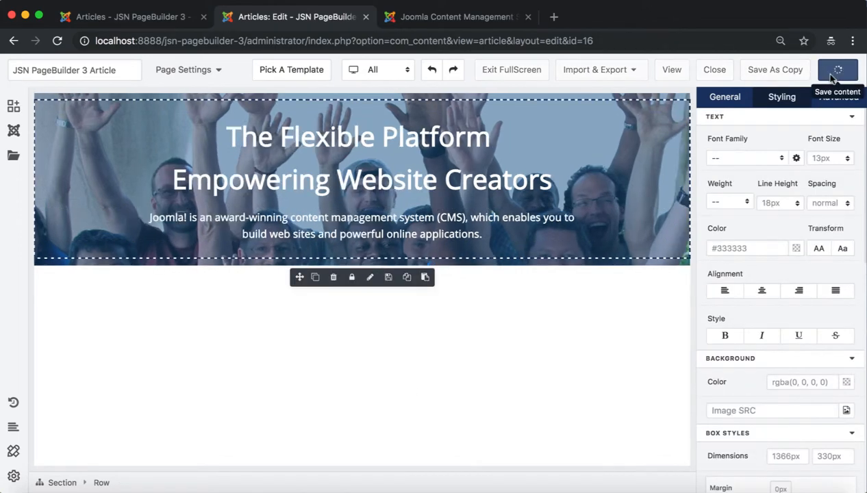
{"action": "left_click", "coordinate": [837, 69]}
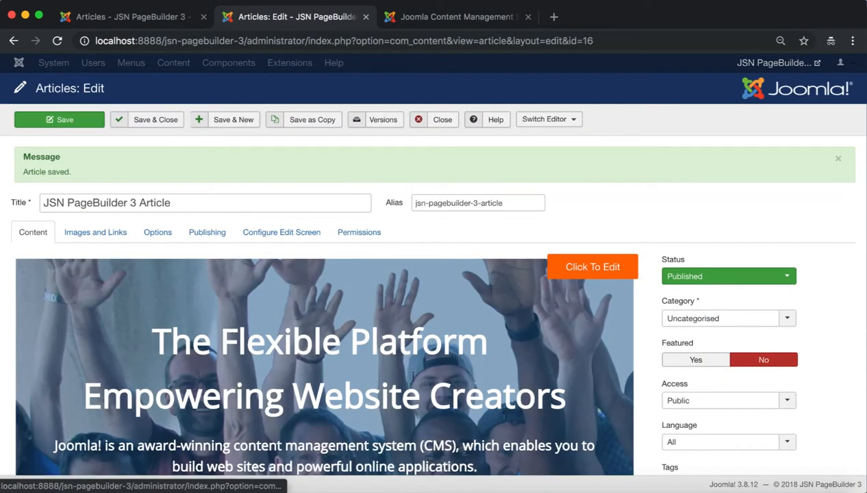
{"action": "left_click", "coordinate": [593, 267]}
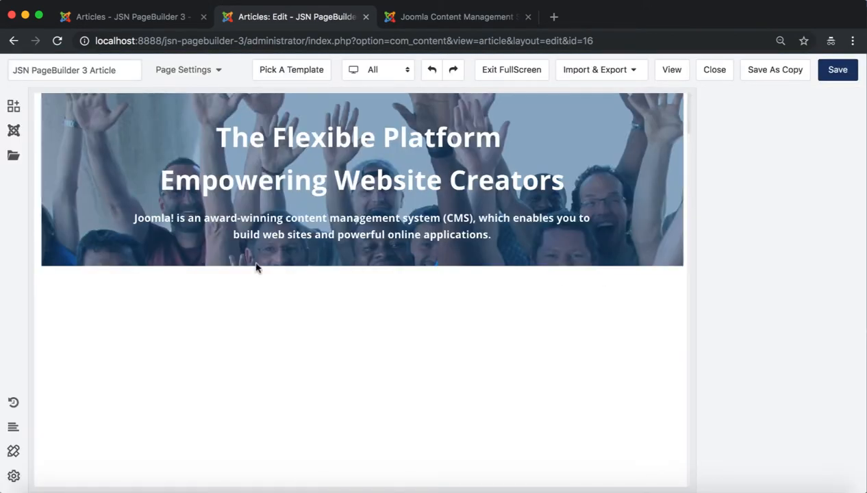
Set the icon box columns' background colour to white (#FFFFFF).
{"action": "left_click", "coordinate": [14, 106]}
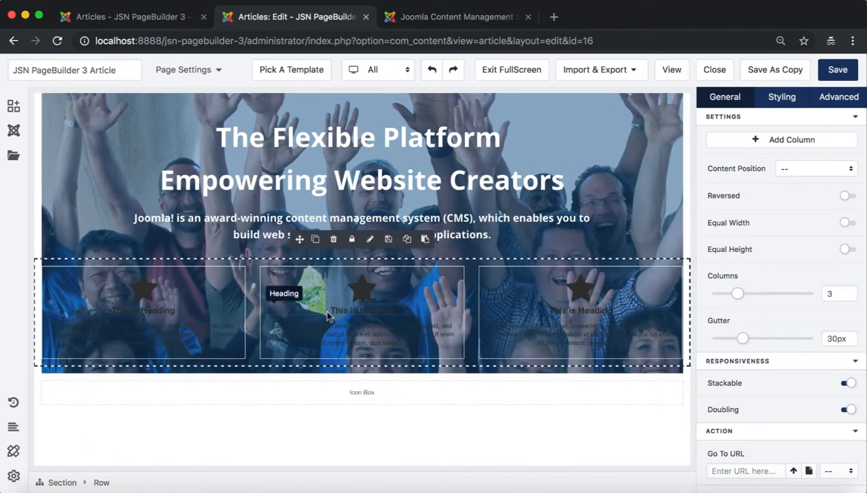
{"action": "left_click", "coordinate": [144, 287]}
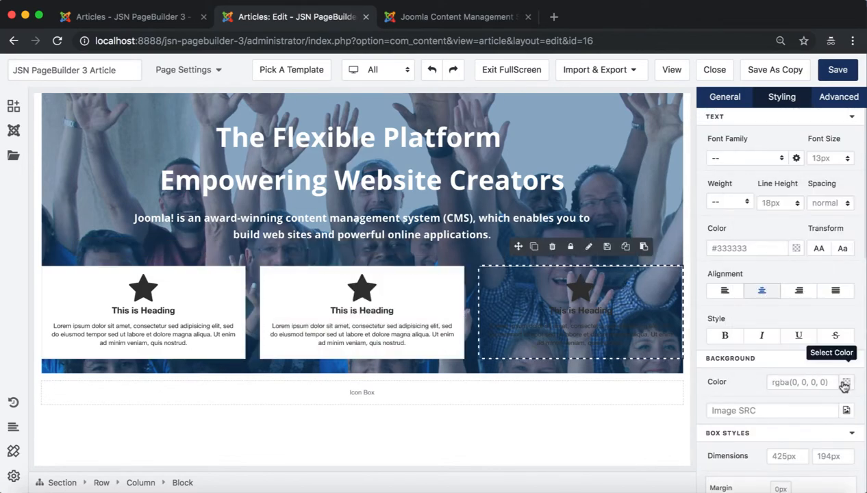
{"action": "left_click", "coordinate": [845, 382]}
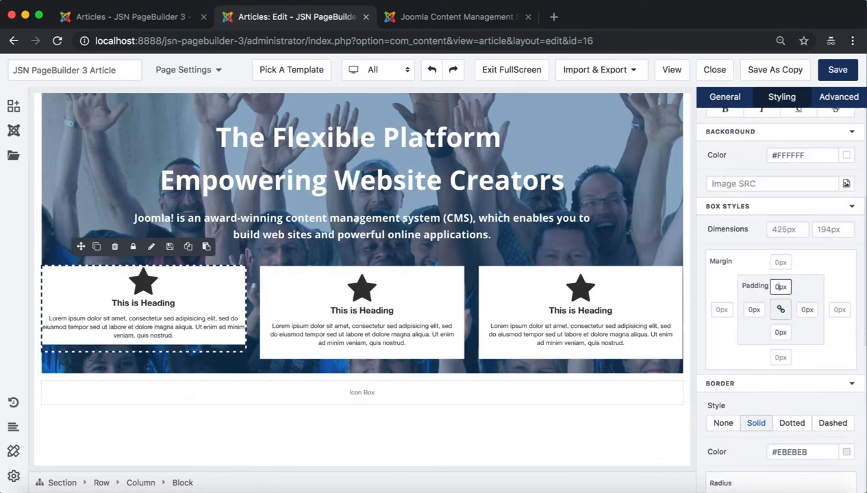
Replace the first box's star icon with the download icon.
{"action": "left_click", "coordinate": [723, 423]}
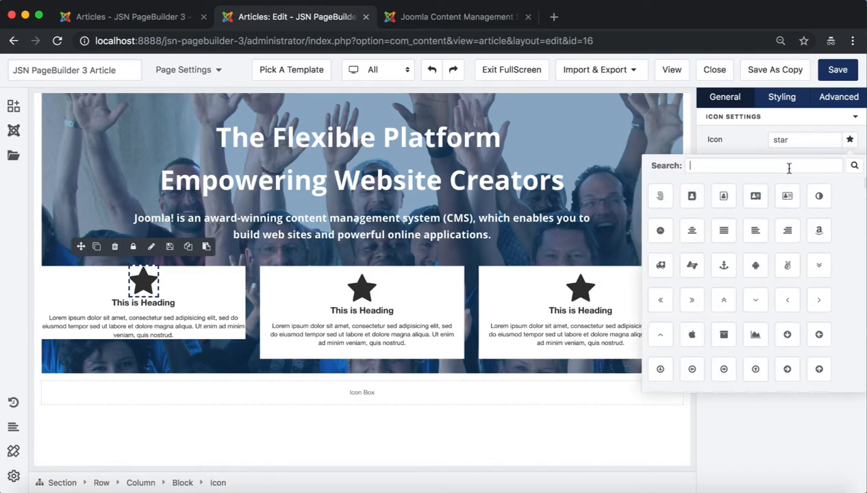
{"action": "type", "text": "down"}
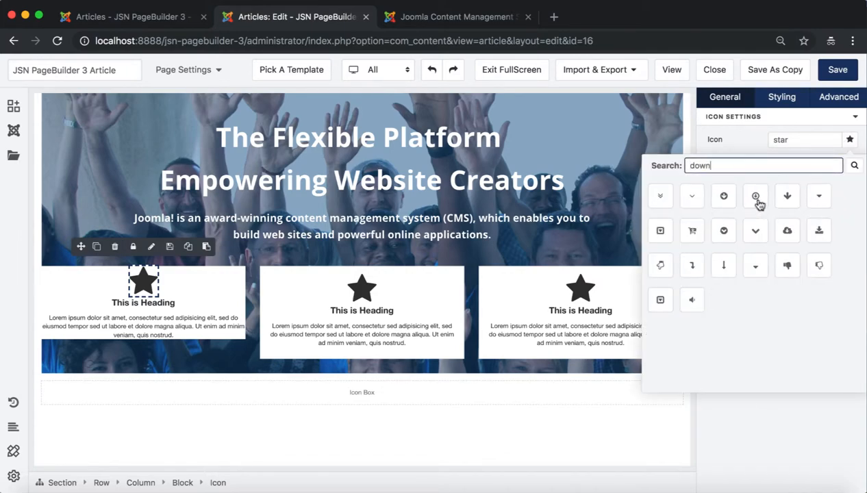
{"action": "left_click", "coordinate": [819, 231]}
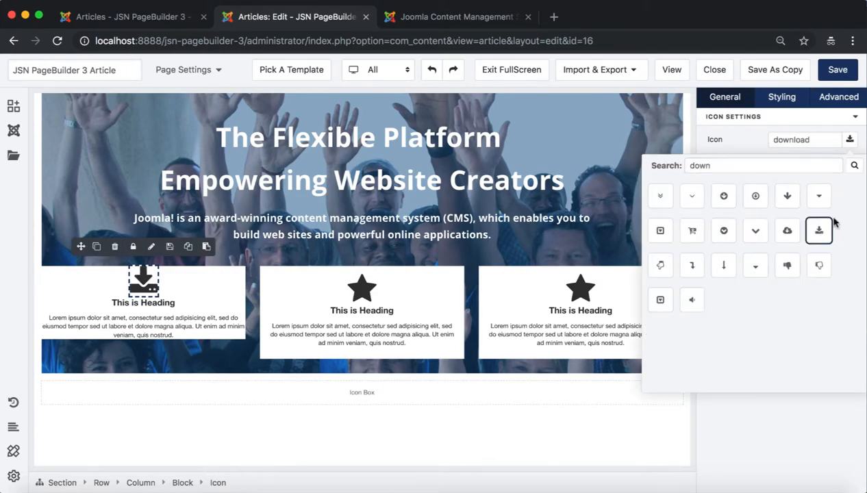
{"action": "left_click", "coordinate": [819, 230]}
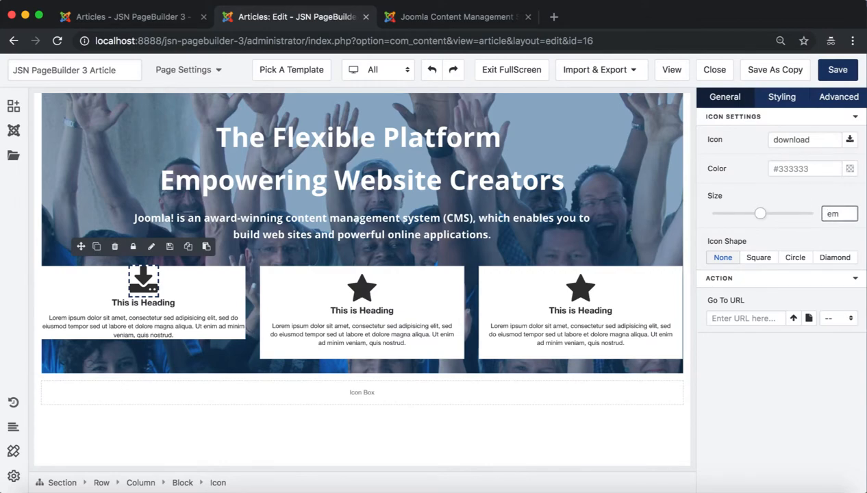
Style the icon with 20px margin, 45px size, green #89C764 background and 10px padding.
{"action": "left_click", "coordinate": [782, 96]}
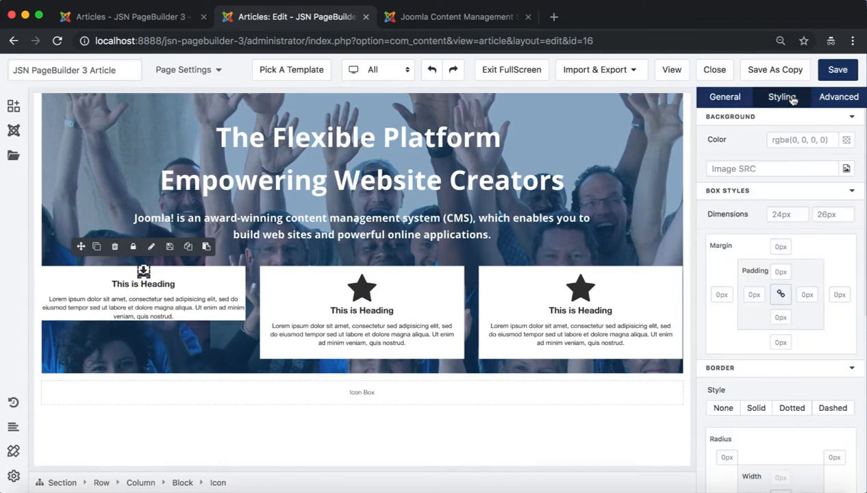
{"action": "left_click", "coordinate": [781, 246]}
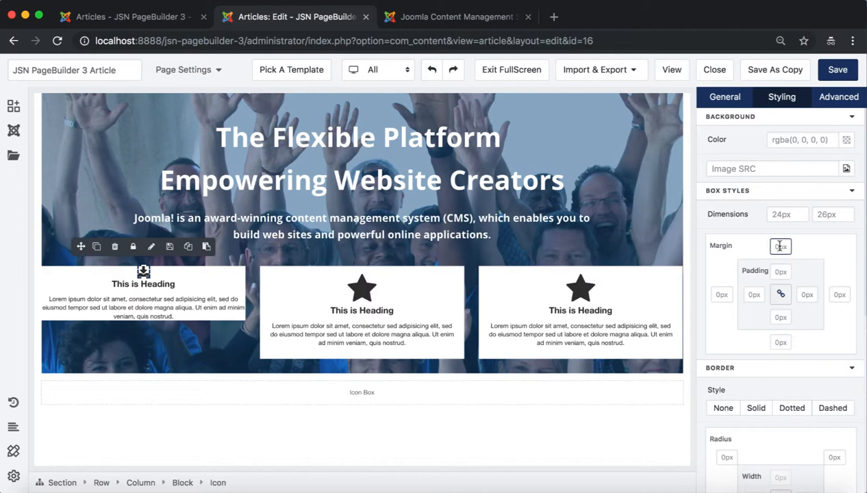
{"action": "type", "text": "20"}
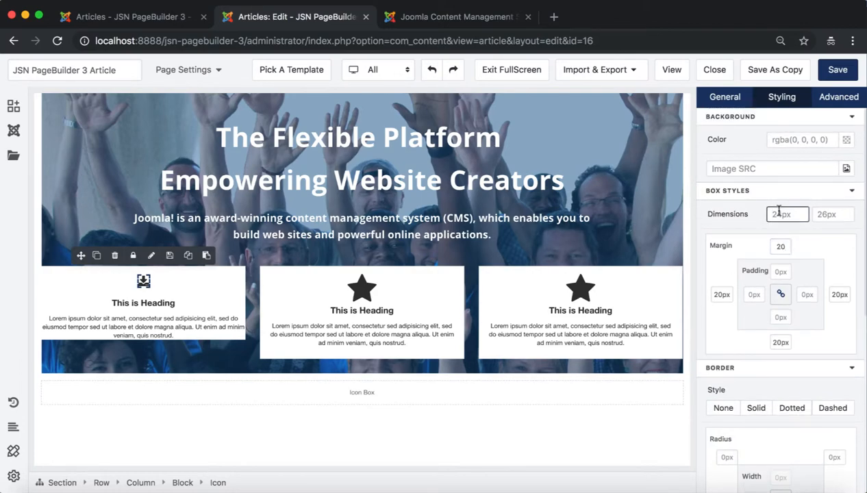
{"action": "type", "text": "45"}
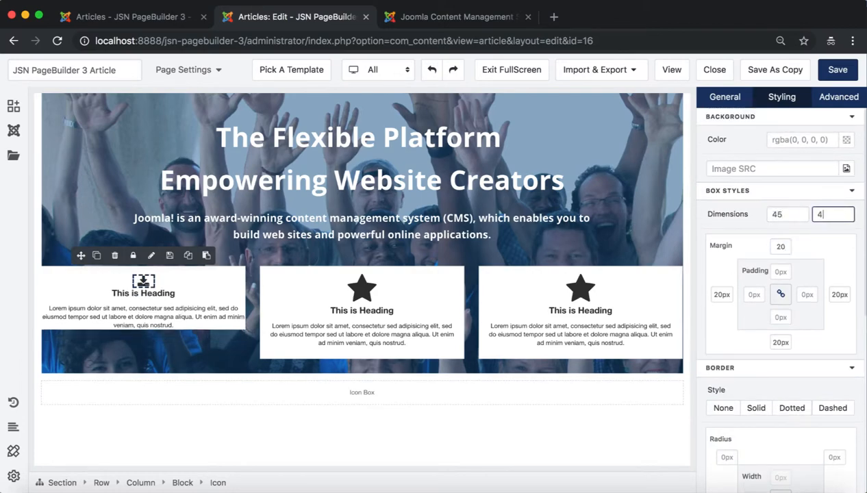
{"action": "left_click", "coordinate": [832, 213]}
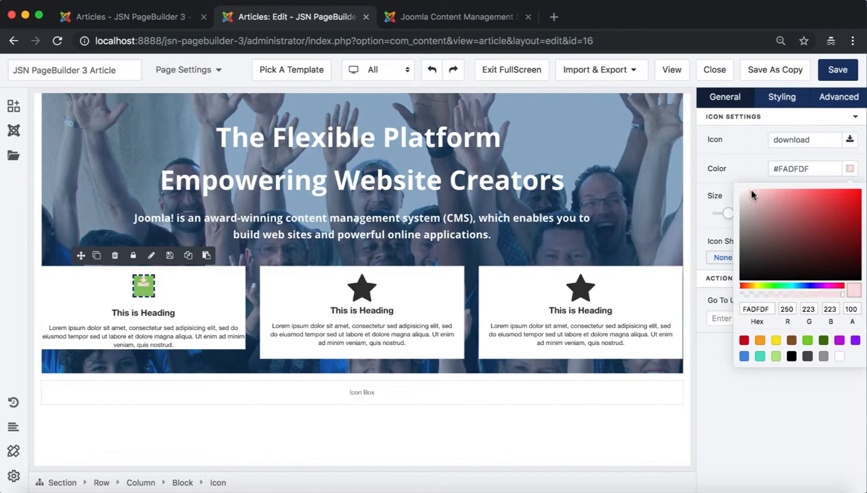
{"action": "left_click", "coordinate": [781, 97]}
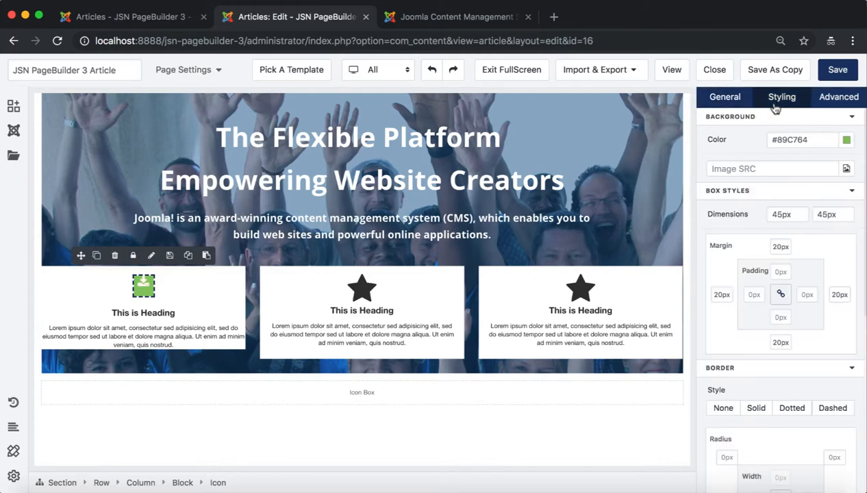
{"action": "mouse_move", "coordinate": [781, 295]}
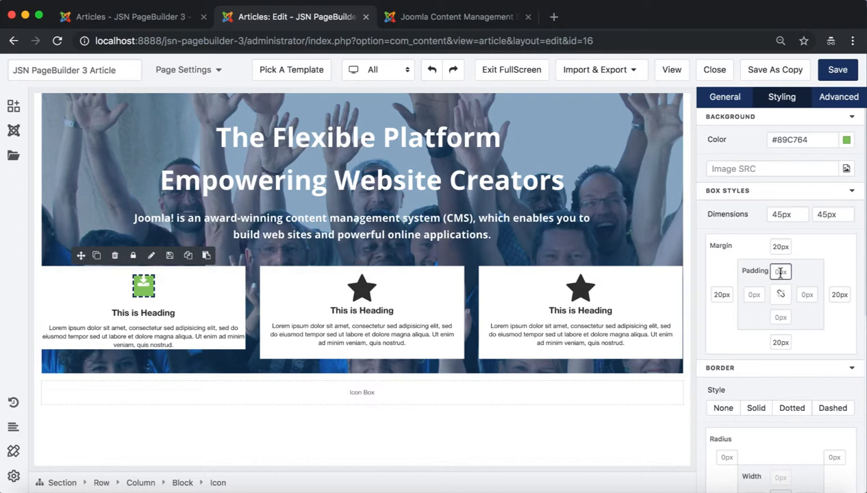
{"action": "type", "text": "10"}
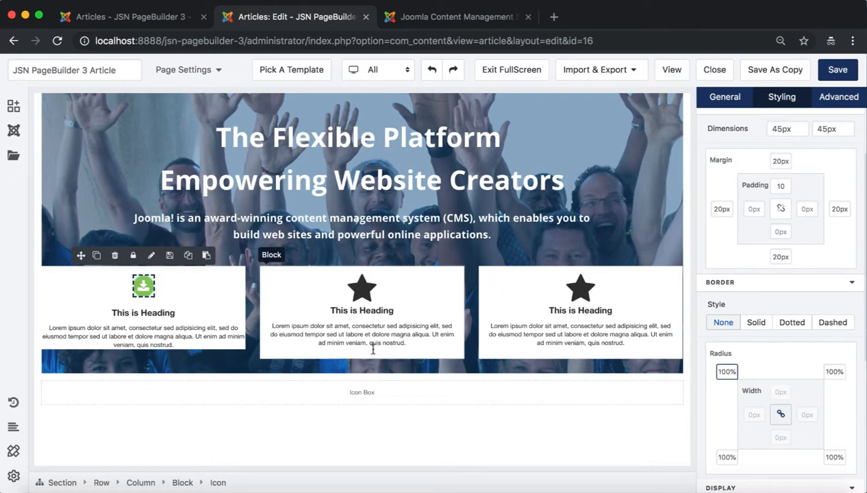
Change the first box's heading to 'Download Joomla!' with font size 22 and line height 1.5.
{"action": "left_click", "coordinate": [143, 313]}
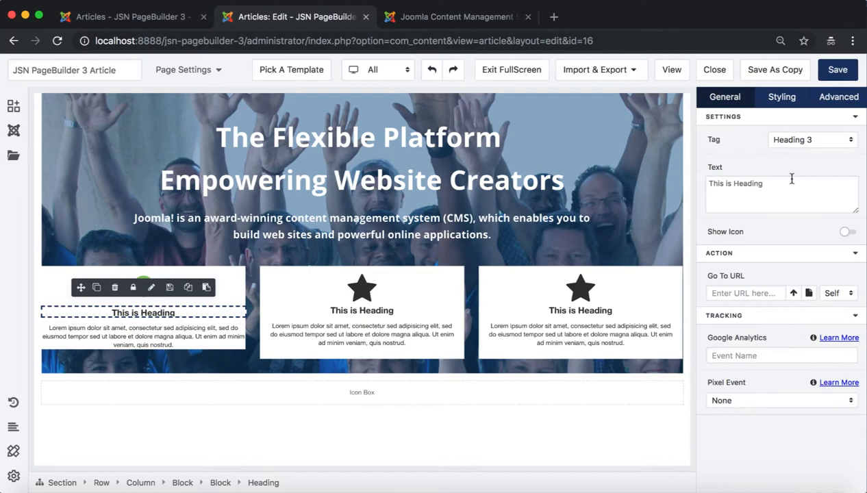
{"action": "type", "text": "Download Joomla!"}
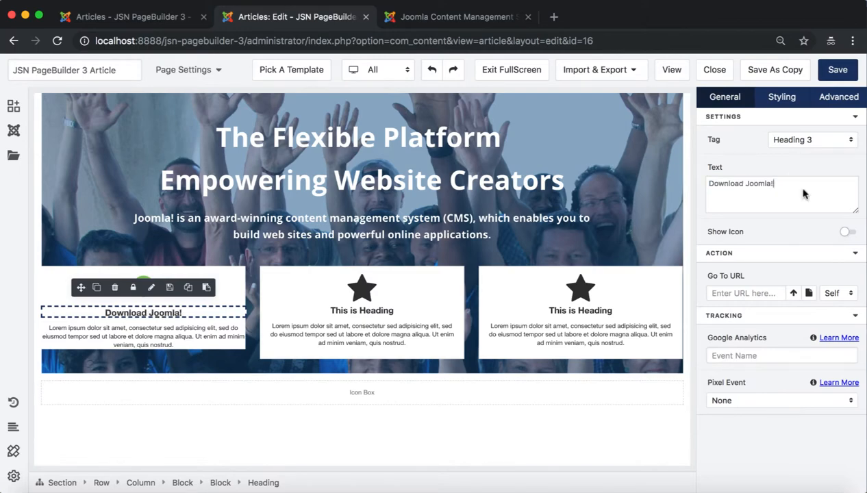
{"action": "left_click", "coordinate": [782, 97]}
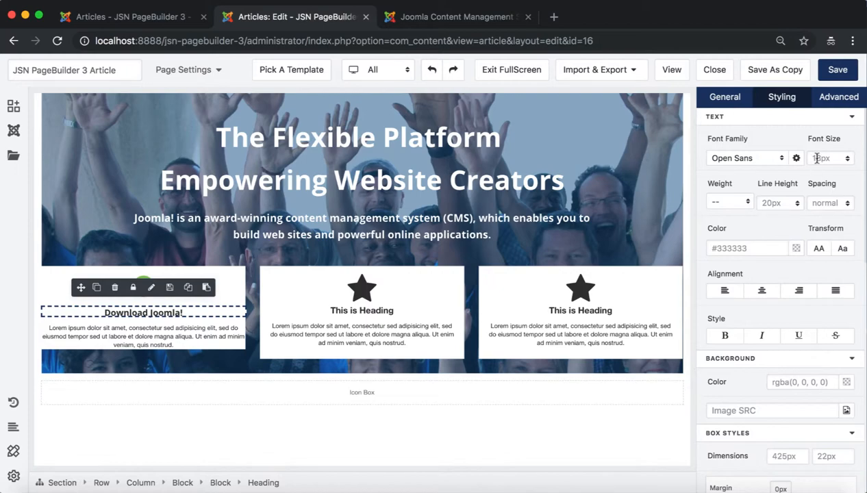
{"action": "type", "text": "22"}
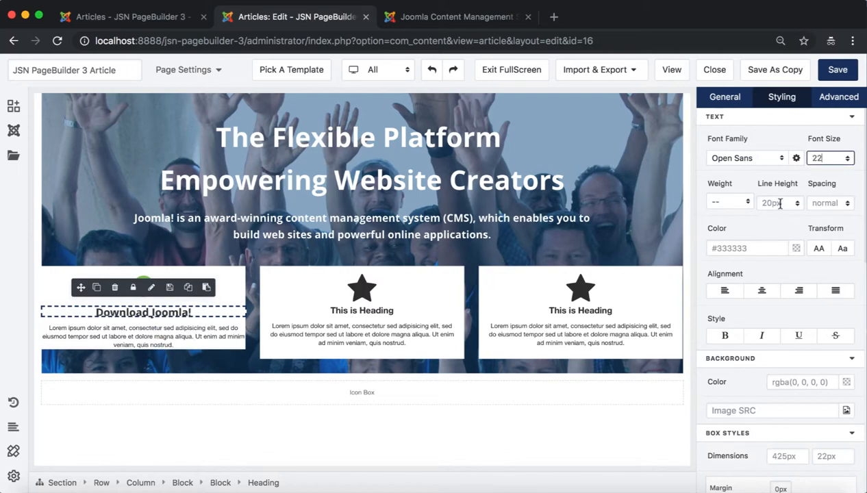
{"action": "type", "text": "1.5"}
{"action": "left_click", "coordinate": [781, 488]}
{"action": "type", "text": "25"}
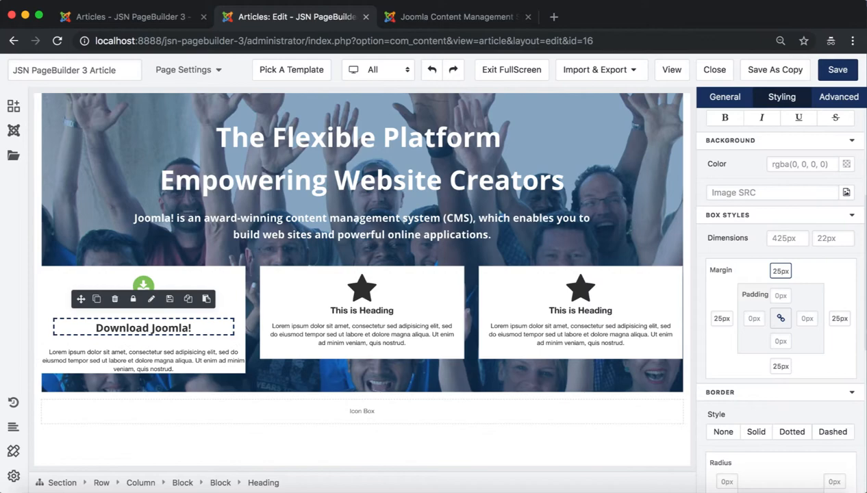
{"action": "left_click", "coordinate": [143, 360]}
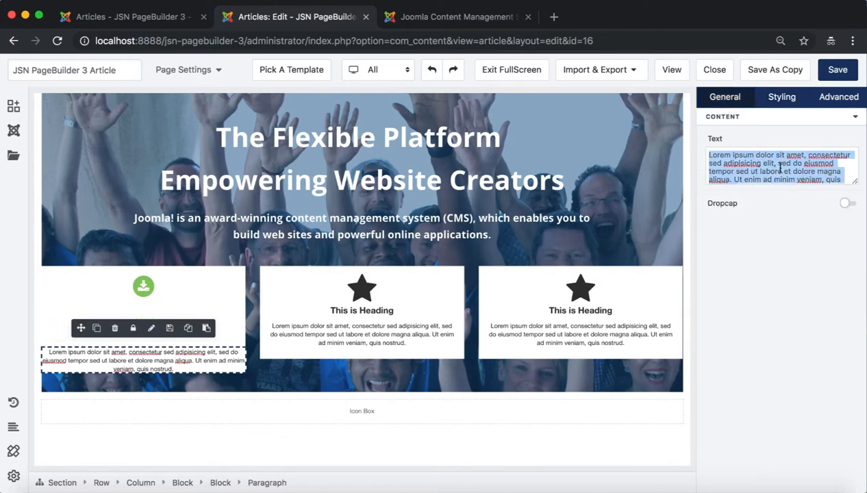
Replace the paragraph with 'Download and Install Joomla!…' text in Open Sans with 25px margins.
{"action": "type", "text": "Download and Install Joomla! in your own server or development environment."}
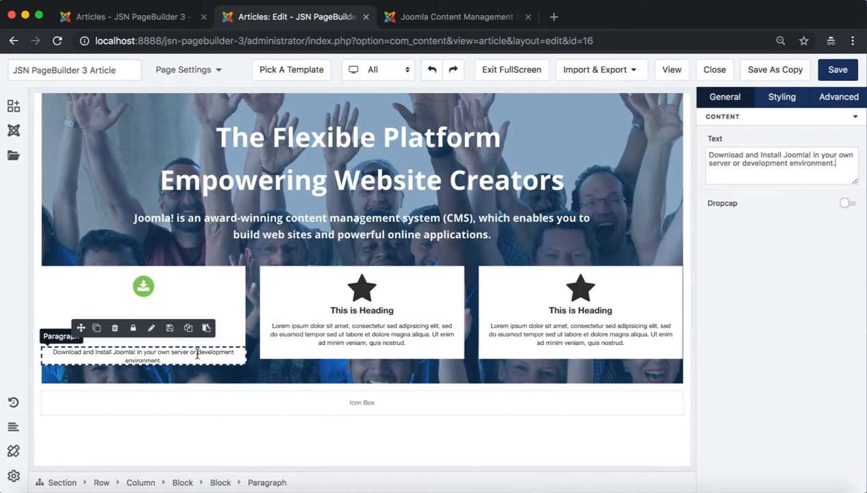
{"action": "left_click", "coordinate": [782, 97]}
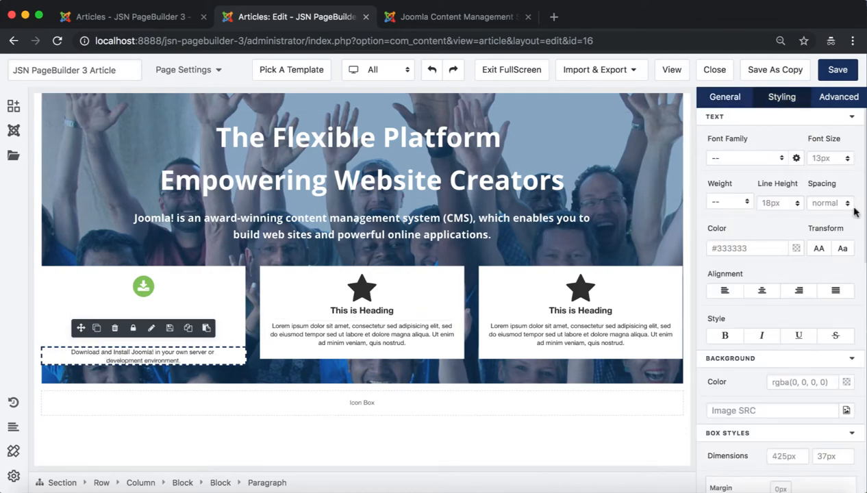
{"action": "left_click", "coordinate": [743, 158]}
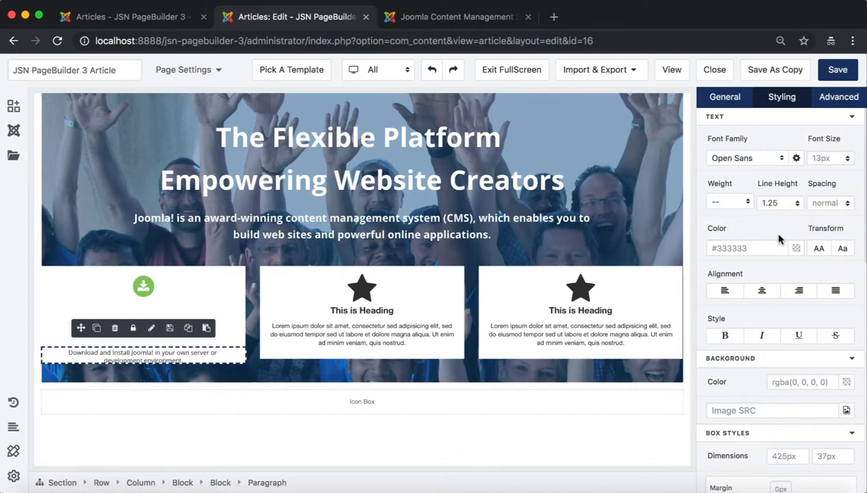
{"action": "scroll", "scroll_direction": "down", "scroll_amount": 3}
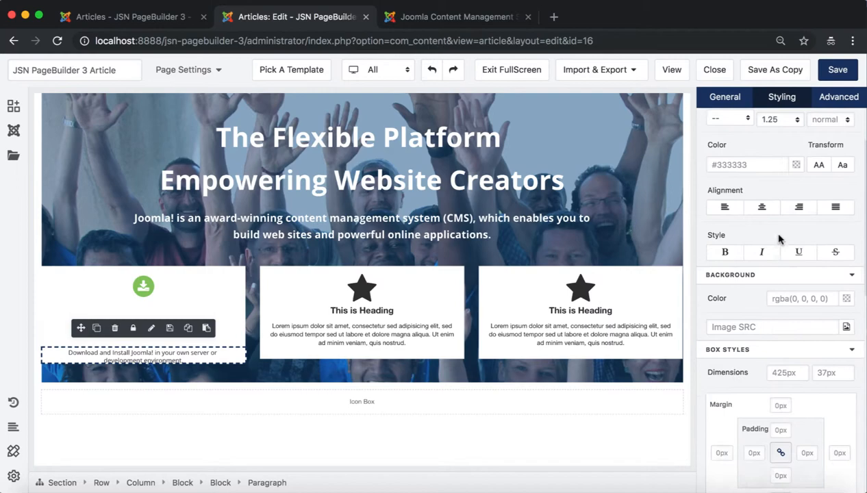
{"action": "type", "text": "25"}
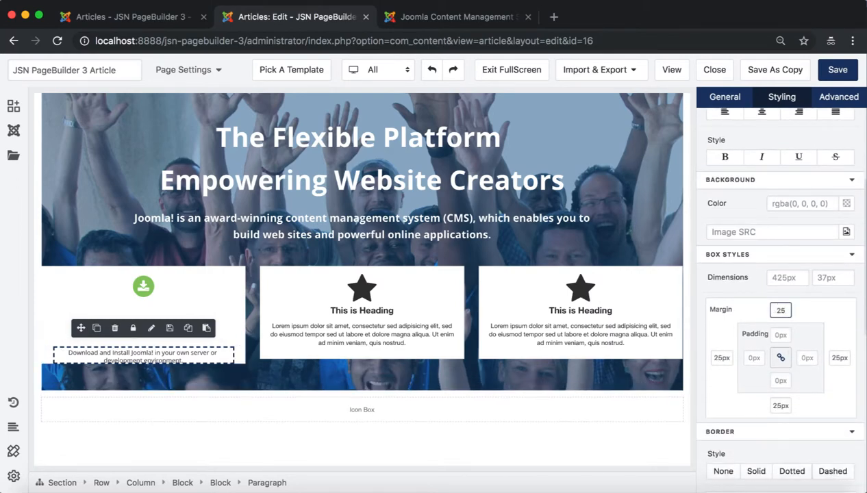
{"action": "mouse_move", "coordinate": [14, 106]}
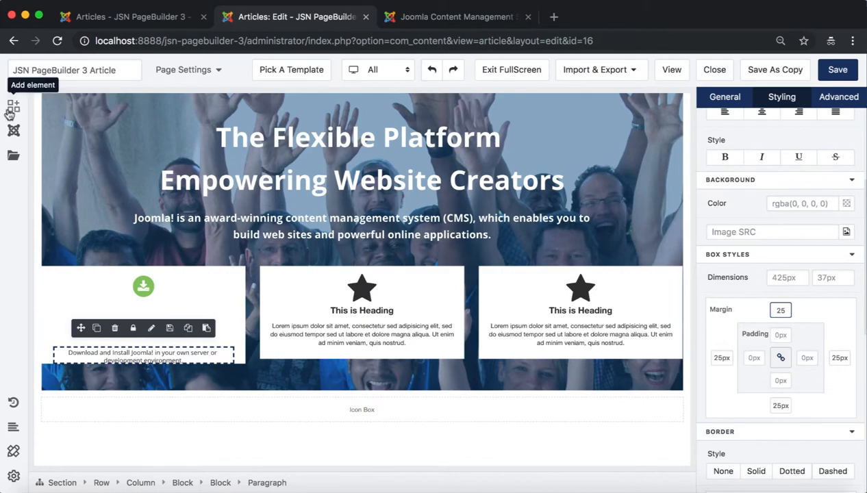
Add a button to the first box with an 18px centred label.
{"action": "left_click", "coordinate": [14, 105]}
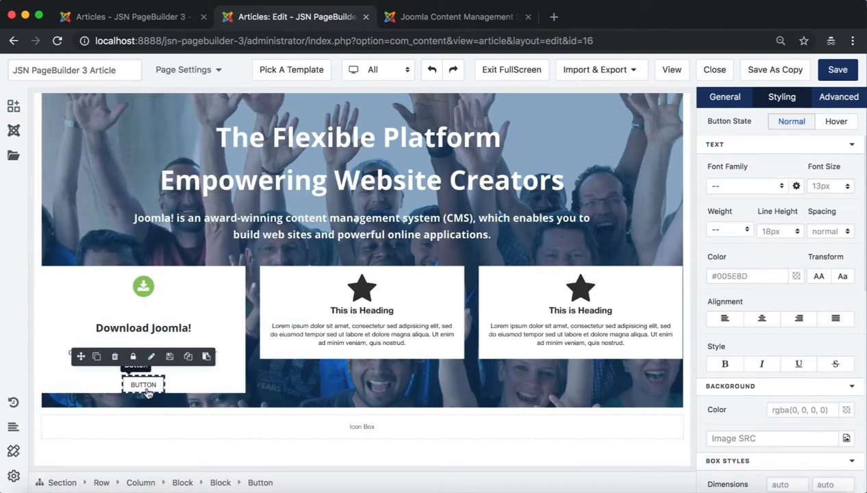
{"action": "left_click", "coordinate": [725, 97]}
{"action": "type", "text": "Download Joomla! —>"}
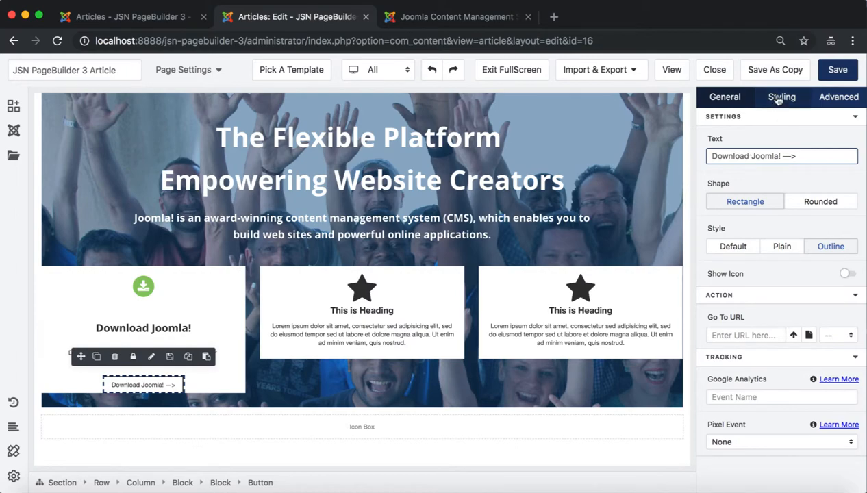
{"action": "left_click", "coordinate": [781, 97]}
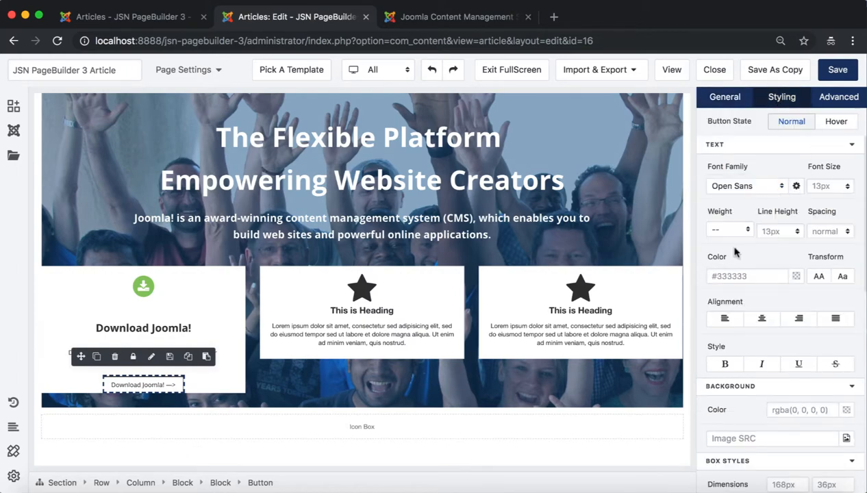
{"action": "type", "text": "18"}
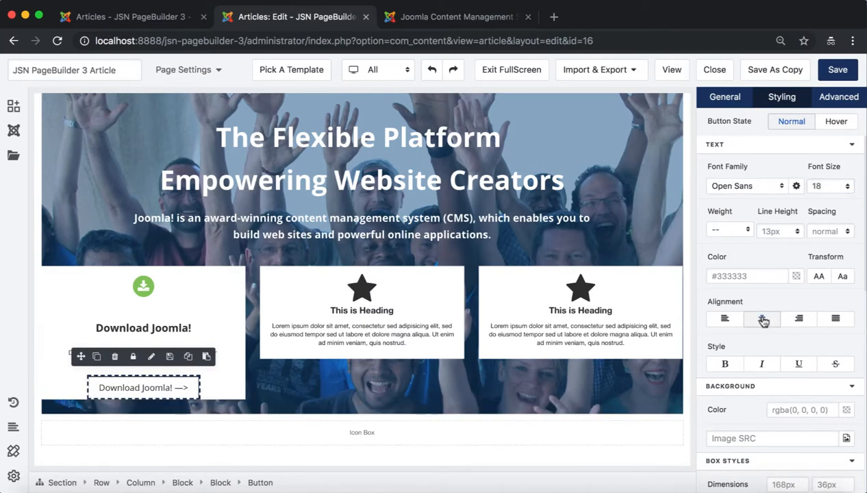
{"action": "left_click", "coordinate": [724, 364]}
{"action": "type", "text": "100"}
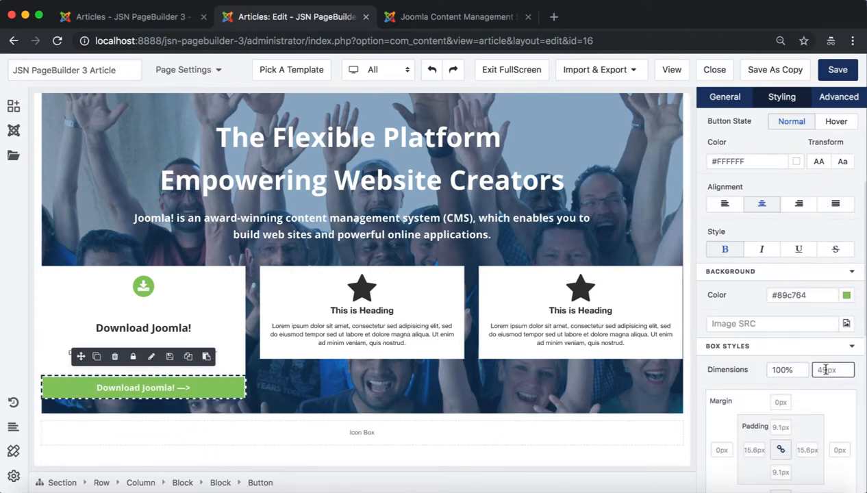
Make the button 58px tall with flex display and content centred both ways.
{"action": "type", "text": "58"}
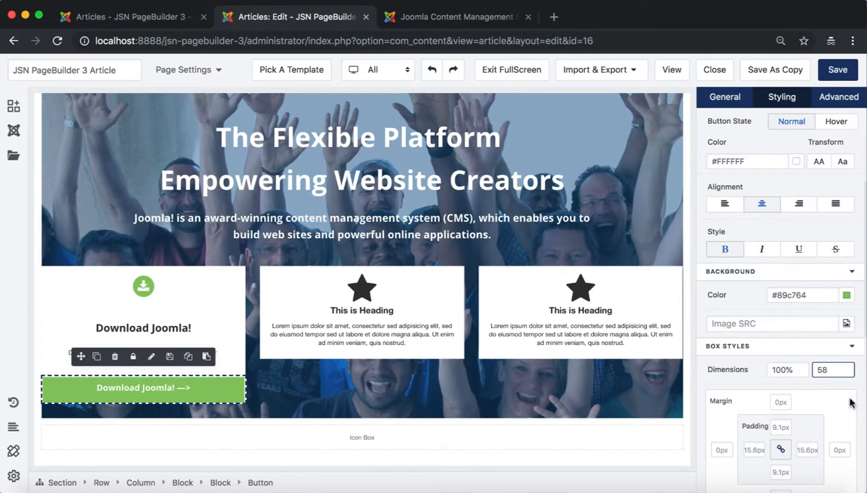
{"action": "scroll", "scroll_direction": "down", "scroll_amount": 3}
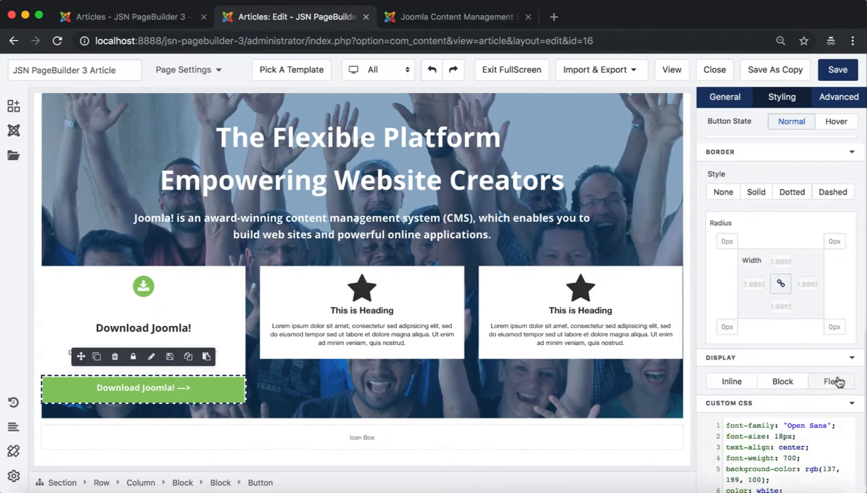
{"action": "left_click", "coordinate": [831, 381]}
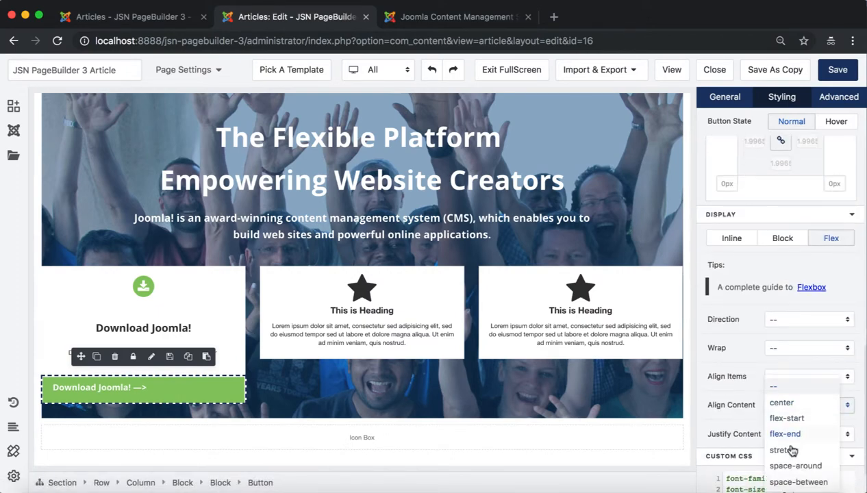
{"action": "left_click", "coordinate": [782, 402]}
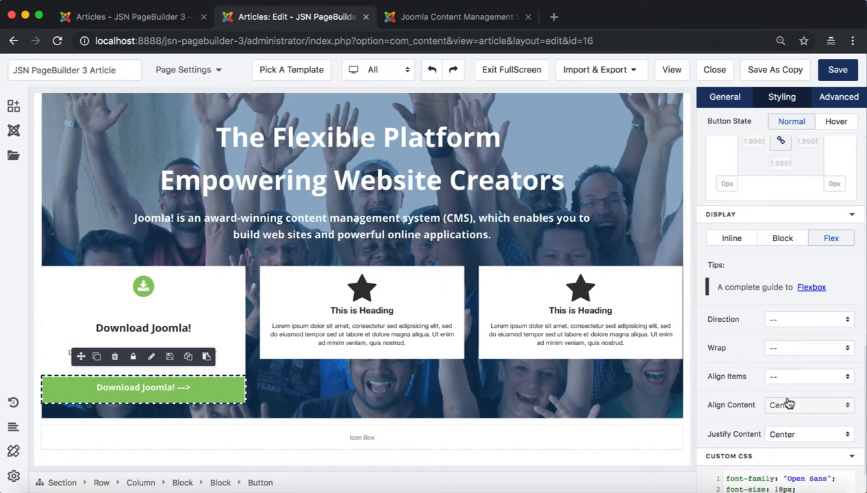
{"action": "left_click", "coordinate": [808, 376]}
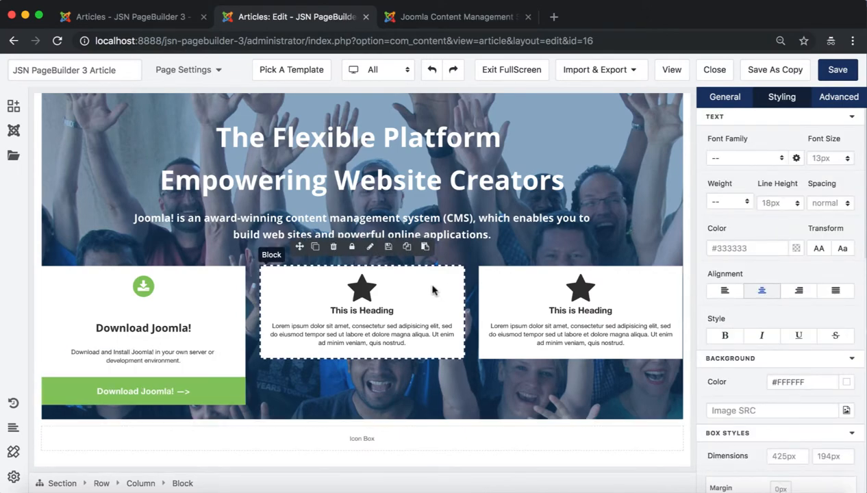
Change the middle box's icon to a rocket and its heading to 'Use Joomla!'.
{"action": "left_click", "coordinate": [361, 287]}
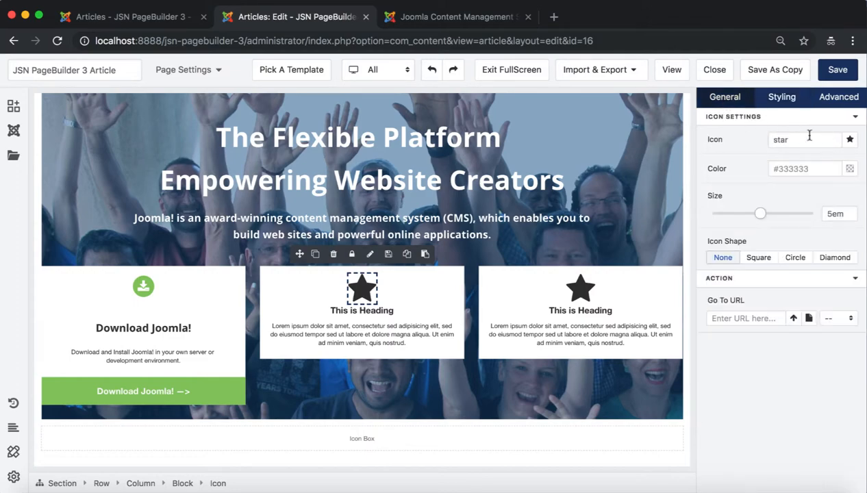
{"action": "type", "text": "rock"}
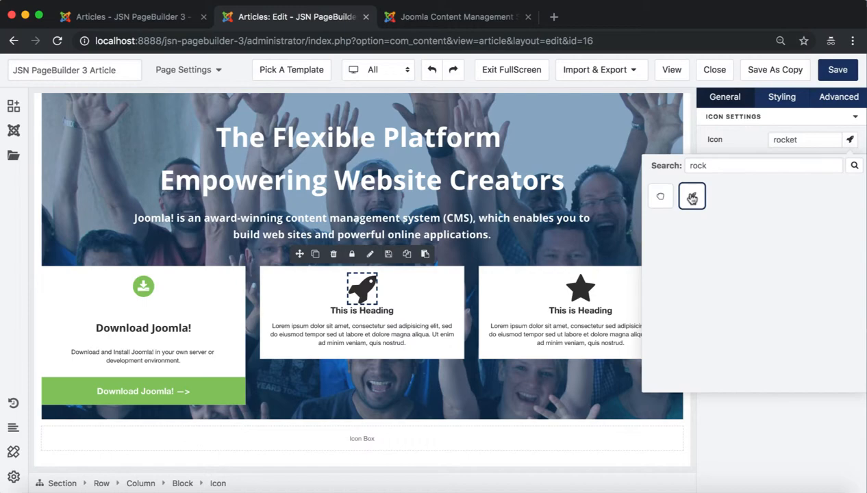
{"action": "left_click", "coordinate": [362, 302]}
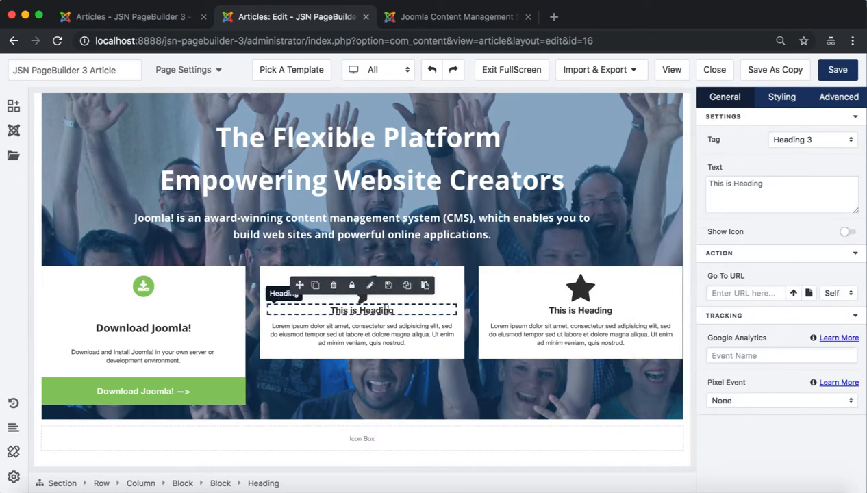
{"action": "type", "text": "Use Joomla!"}
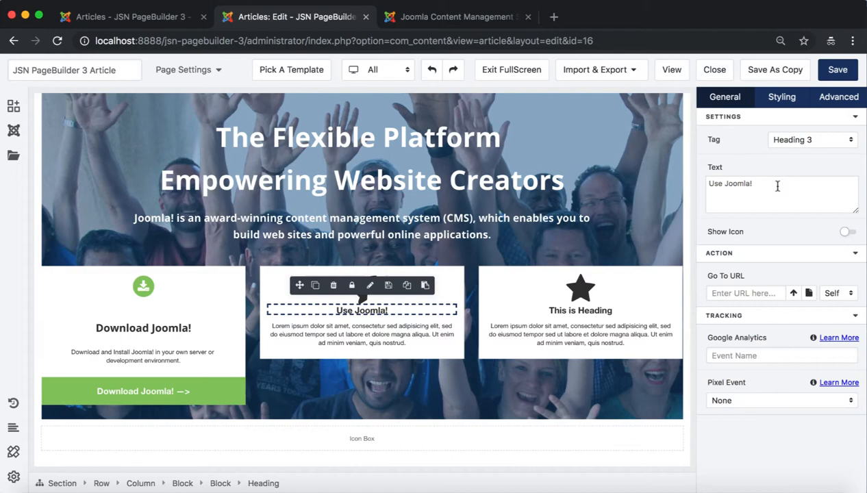
Replace the middle placeholder paragraph and add a 'Launch Joomla! -->' button below it.
{"action": "left_click", "coordinate": [361, 335]}
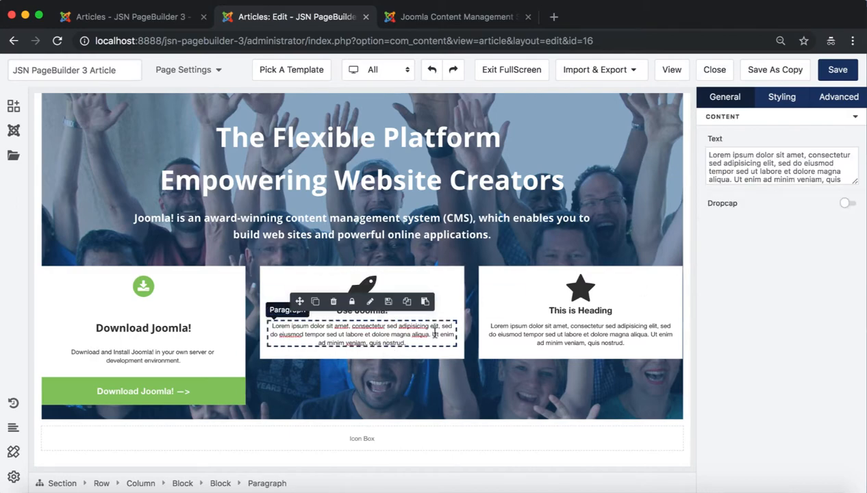
{"action": "triple_click", "coordinate": [779, 166]}
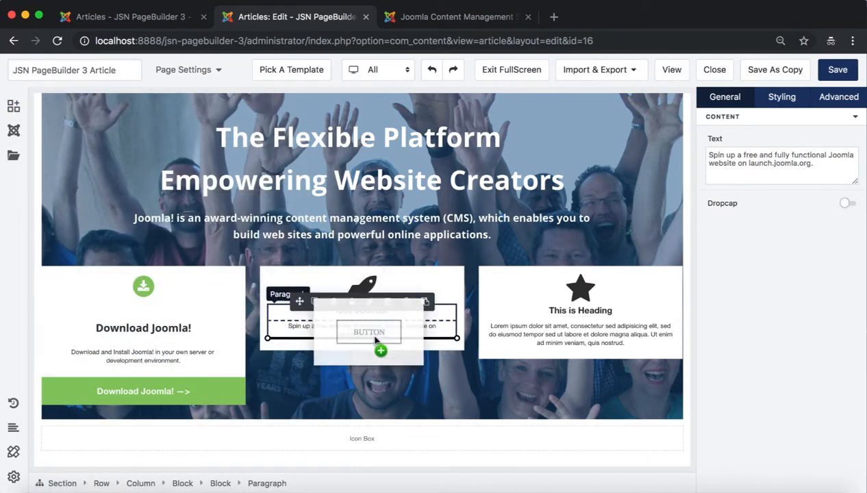
{"action": "left_click", "coordinate": [369, 332]}
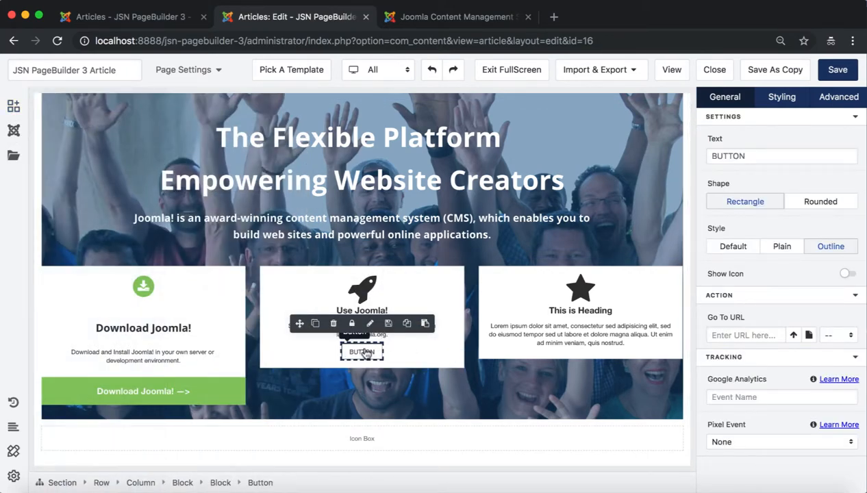
{"action": "type", "text": "Launch Joomla! -->"}
{"action": "type", "text": "des"}
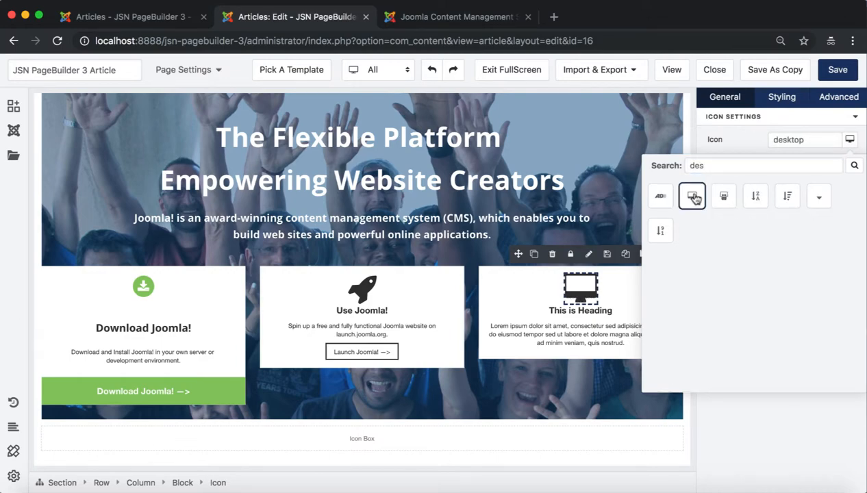
Write the Learn Joomla! heading and video-training blurb in the third box, and add a Button.
{"action": "left_click", "coordinate": [580, 311]}
{"action": "type", "text": "Learn Joomla!"}
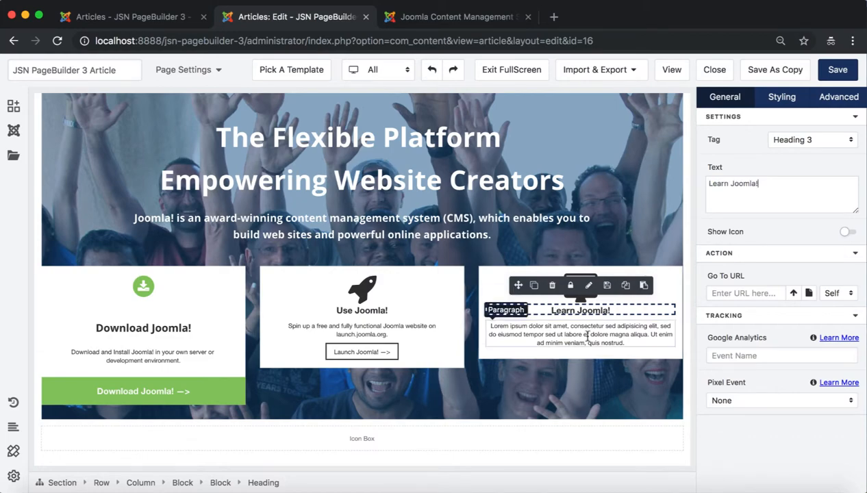
{"action": "left_click", "coordinate": [579, 334]}
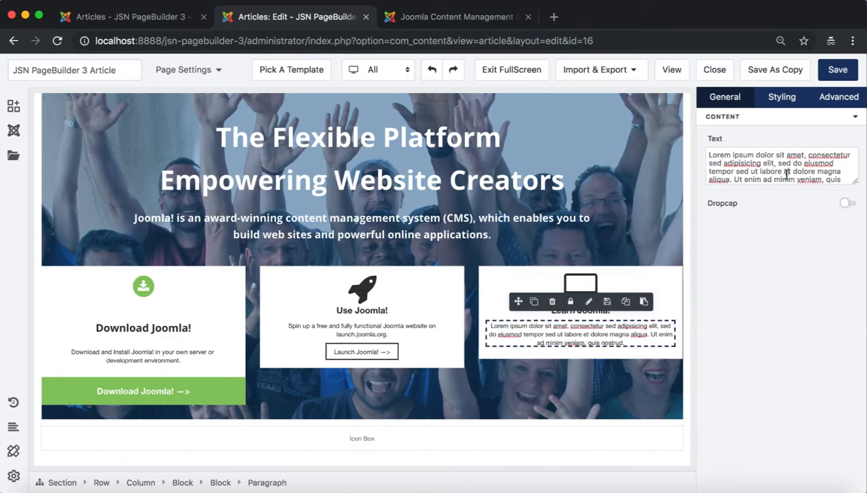
{"action": "type", "text": "Learn how to manage a Joomla website with free video training classes."}
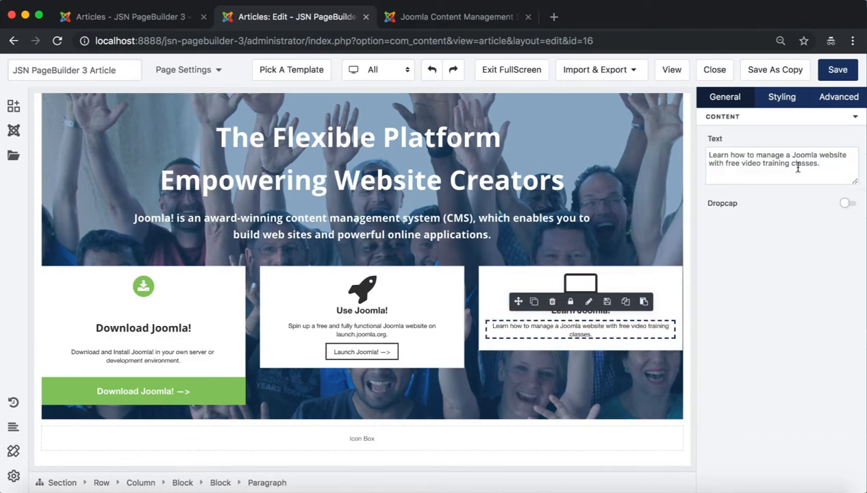
{"action": "left_click", "coordinate": [13, 105]}
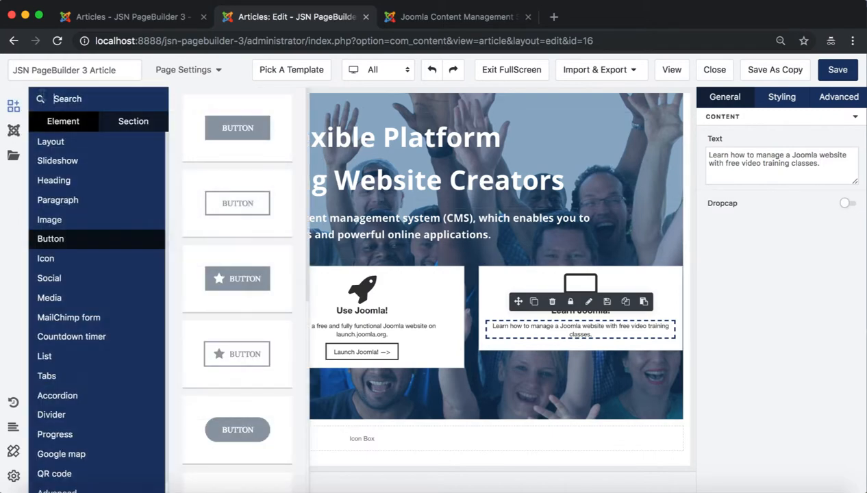
{"action": "left_click", "coordinate": [580, 352]}
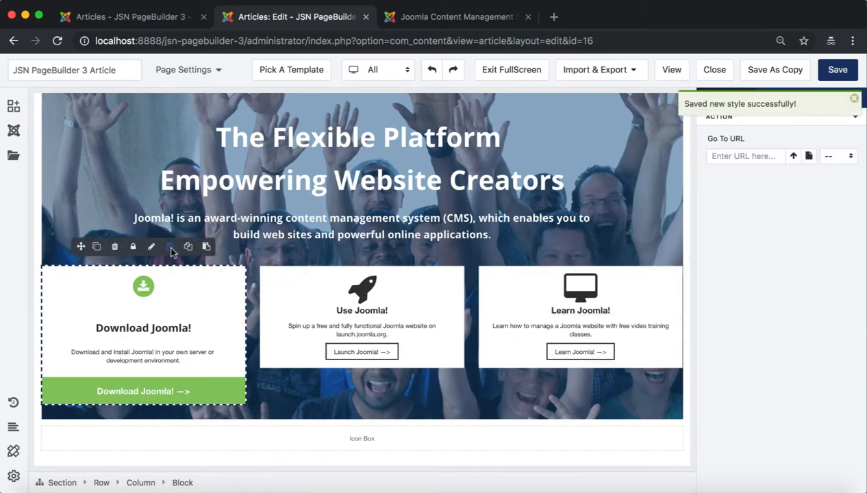
Copy the Download Joomla! box's style onto the Use Joomla! and Learn Joomla! boxes.
{"action": "left_click", "coordinate": [169, 247]}
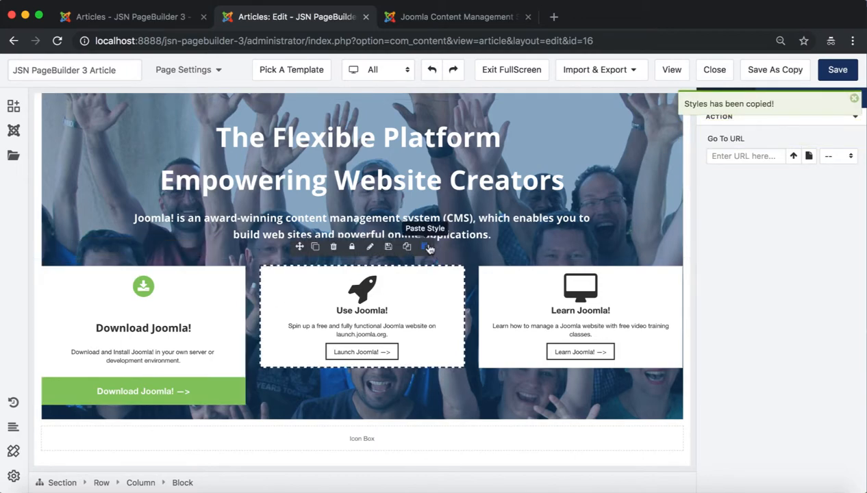
{"action": "left_click", "coordinate": [425, 246]}
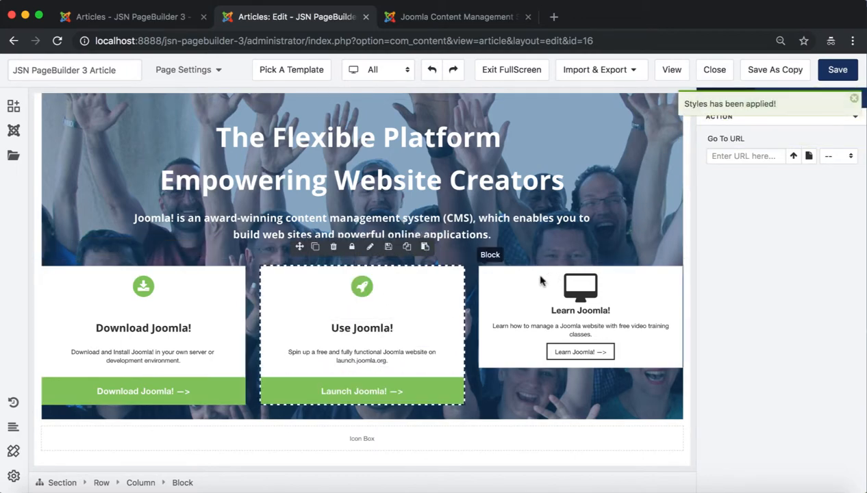
{"action": "left_click", "coordinate": [580, 311]}
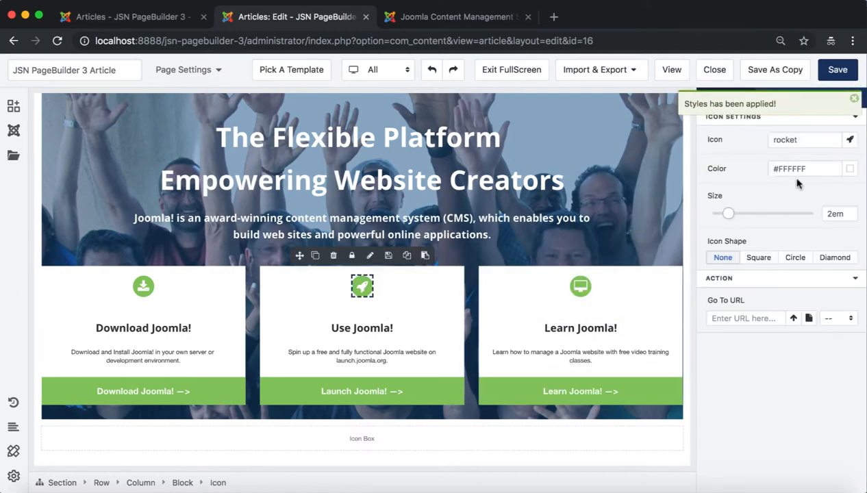
Make the Use Joomla! icon and button background blue (#5091CD).
{"action": "left_click", "coordinate": [782, 96]}
{"action": "type", "text": "#5091cd"}
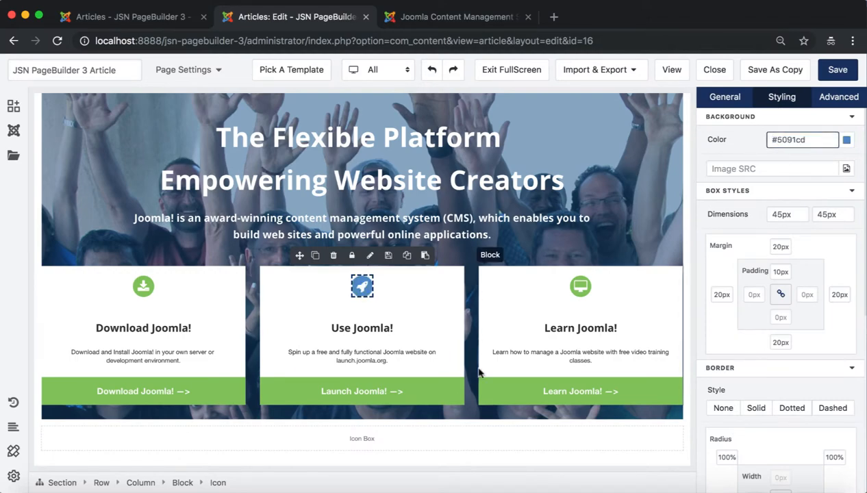
{"action": "left_click", "coordinate": [361, 391]}
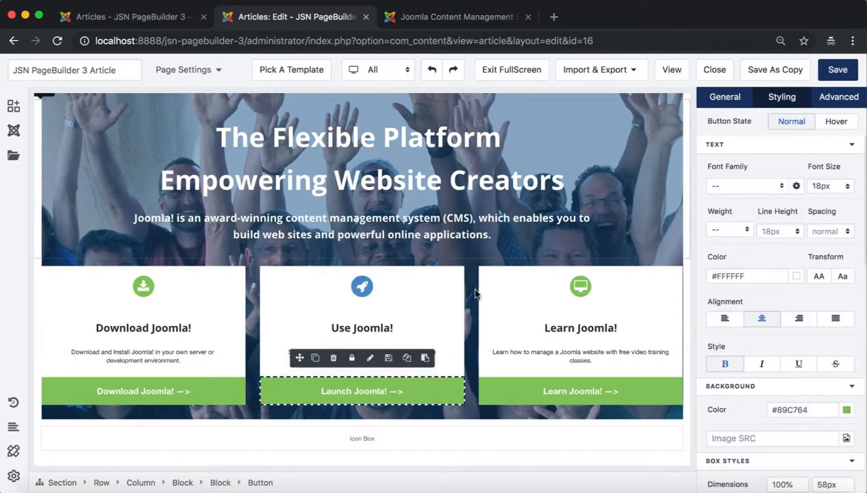
{"action": "left_click", "coordinate": [362, 286]}
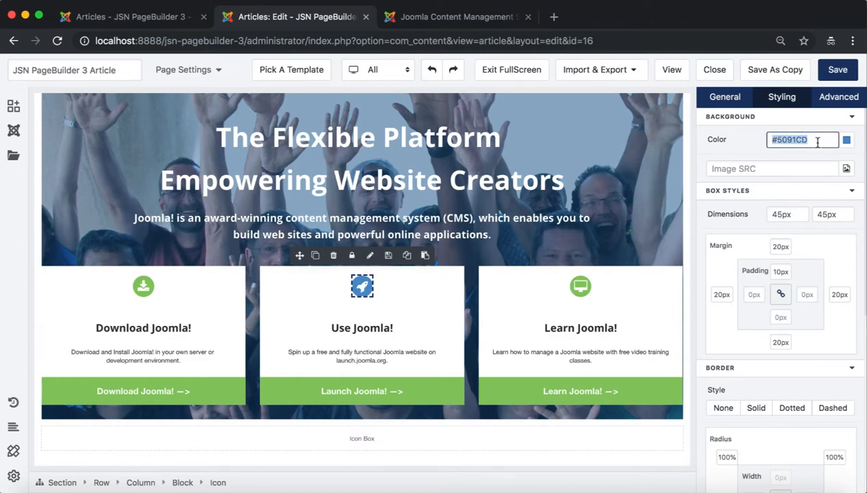
{"action": "left_click", "coordinate": [362, 391]}
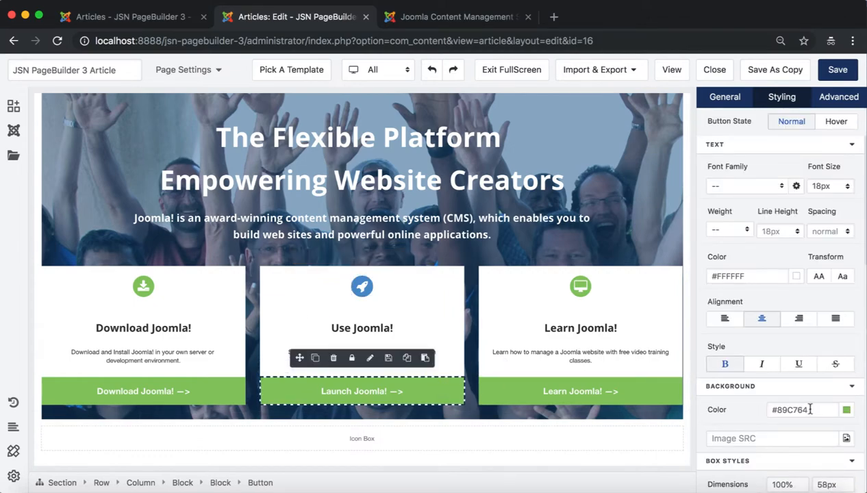
{"action": "type", "text": "#5091CD"}
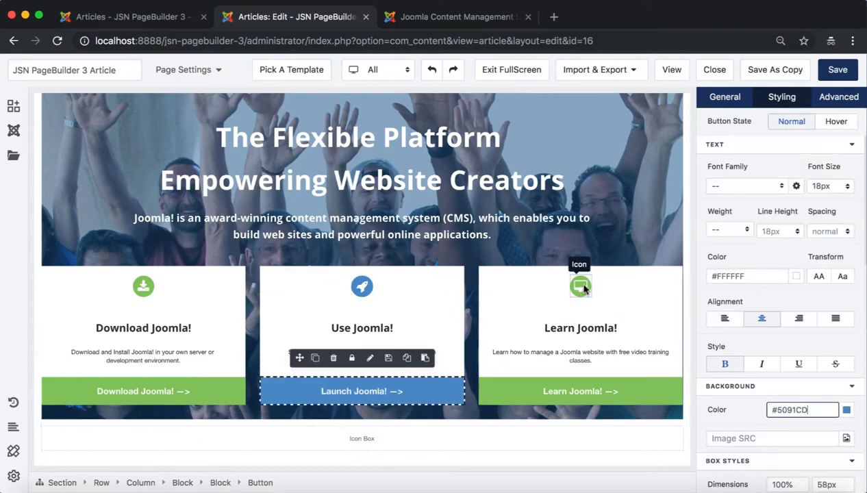
Make the Learn Joomla! desktop icon and button background orange (#f27042).
{"action": "left_click", "coordinate": [580, 287]}
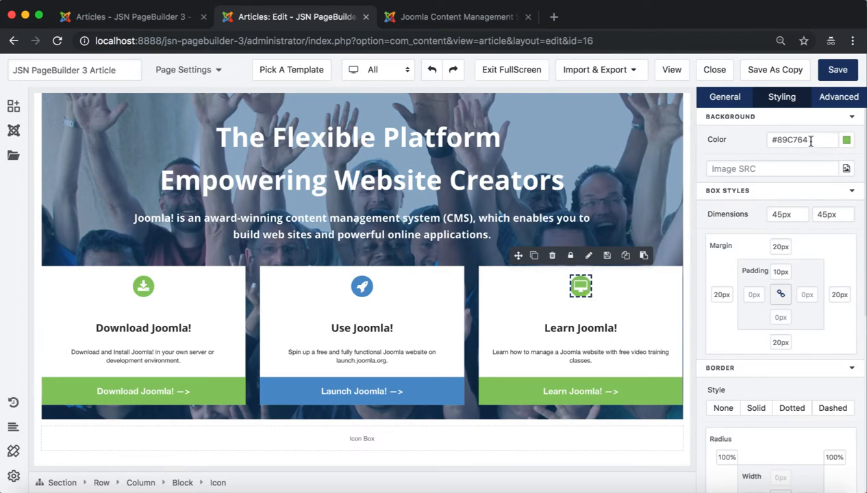
{"action": "type", "text": "#f27042"}
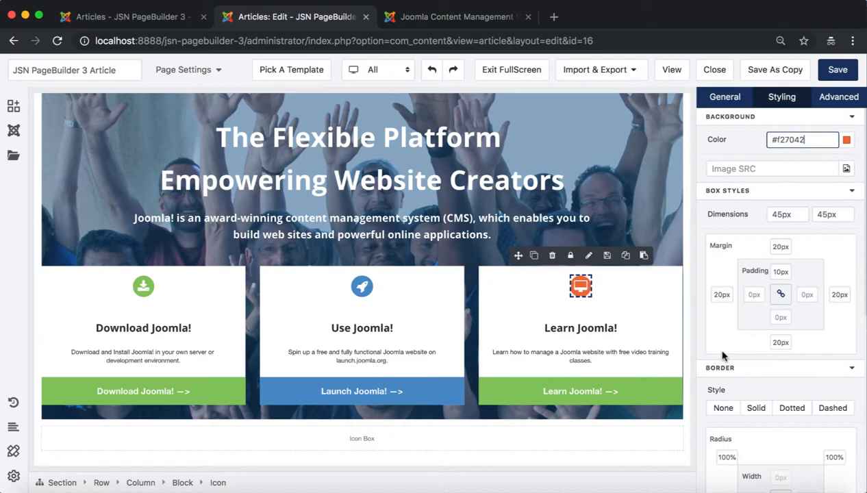
{"action": "left_click", "coordinate": [580, 391]}
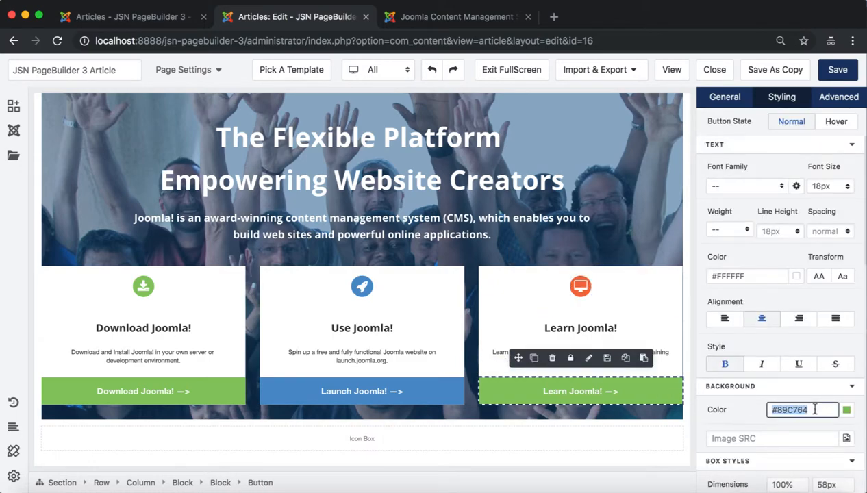
{"action": "type", "text": "#f27042"}
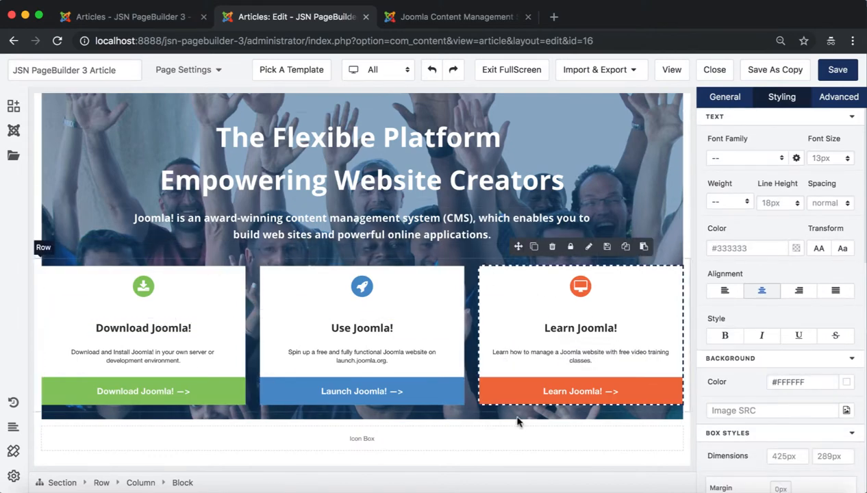
{"action": "mouse_move", "coordinate": [838, 69]}
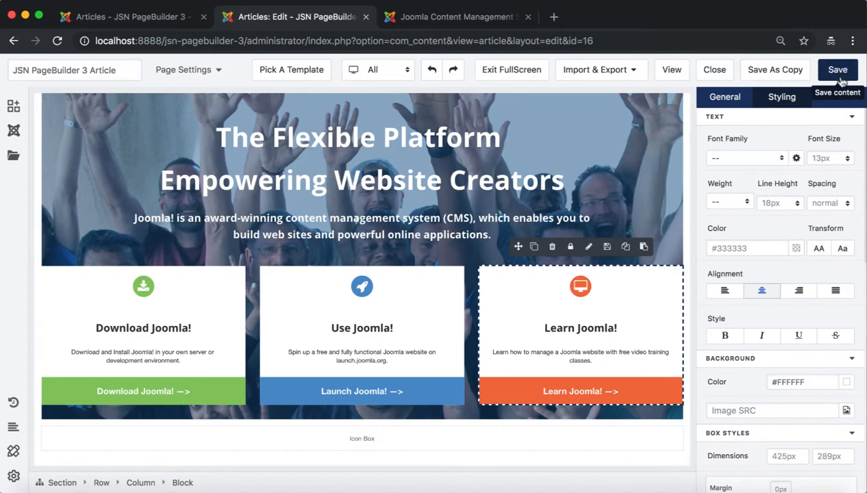
Save and reopen the article, then review joomla.org's announcements section for reference.
{"action": "left_click", "coordinate": [837, 69]}
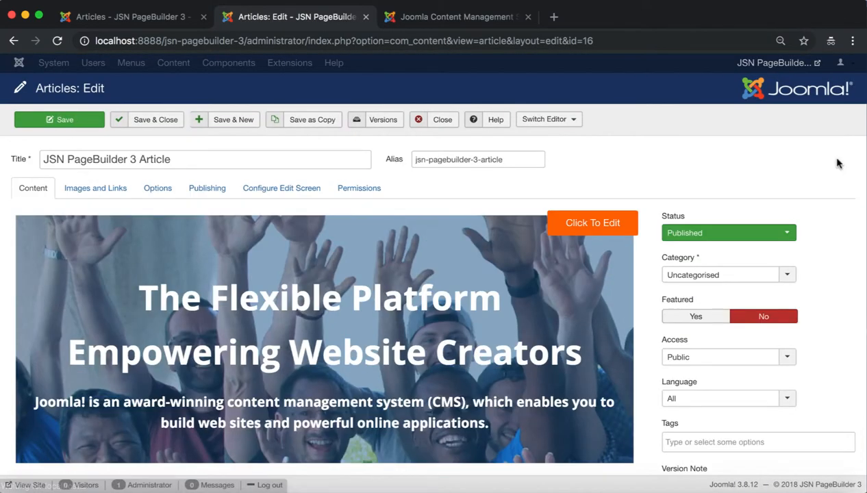
{"action": "left_click", "coordinate": [593, 223]}
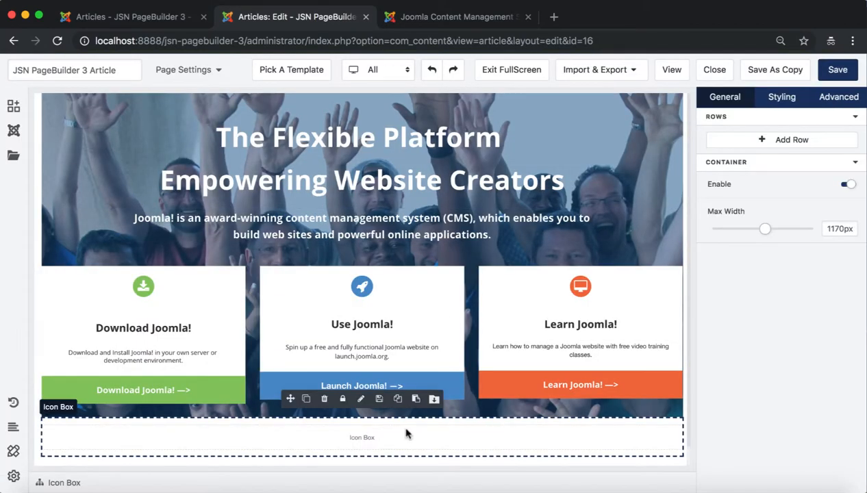
{"action": "left_click", "coordinate": [457, 17]}
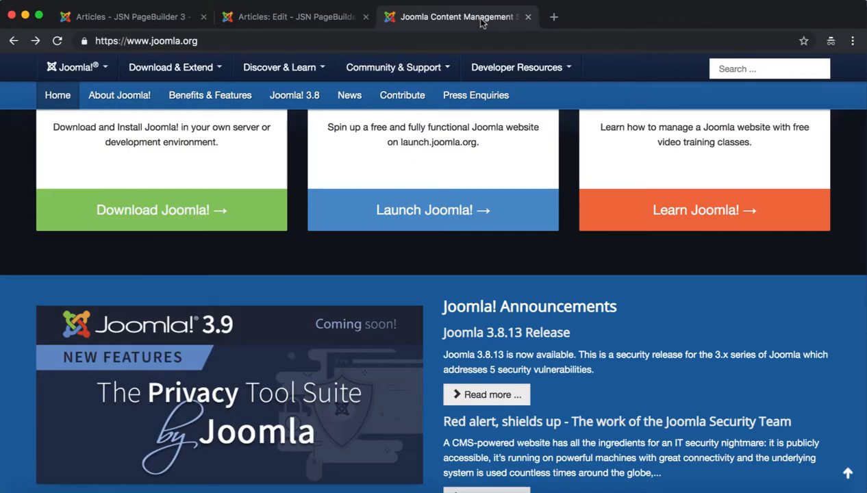
{"action": "scroll", "scroll_direction": "down", "scroll_amount": 3}
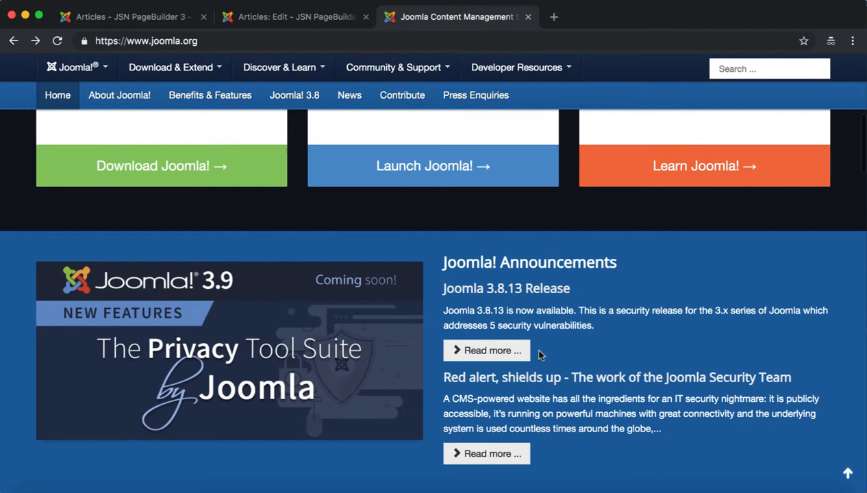
{"action": "left_click", "coordinate": [124, 16]}
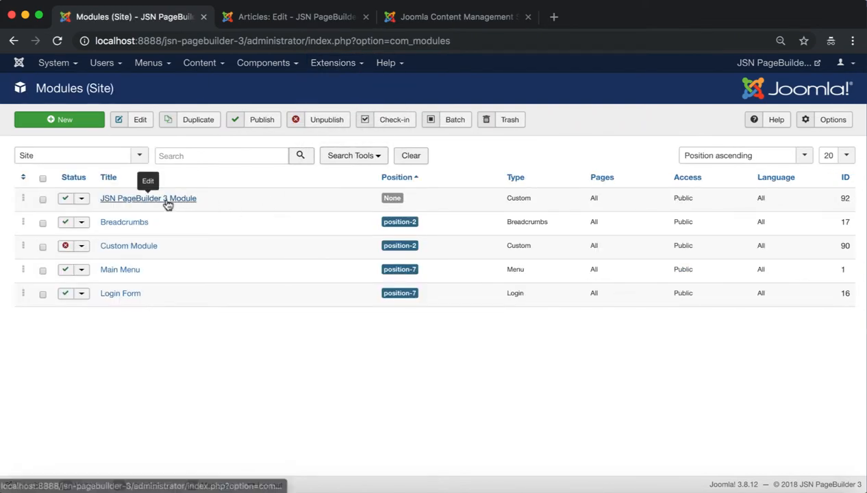
Open JSN PageBuilder 3 Module and save its announcements section to the library as 'JSN PageBuilder 3 Section'.
{"action": "left_click", "coordinate": [148, 198]}
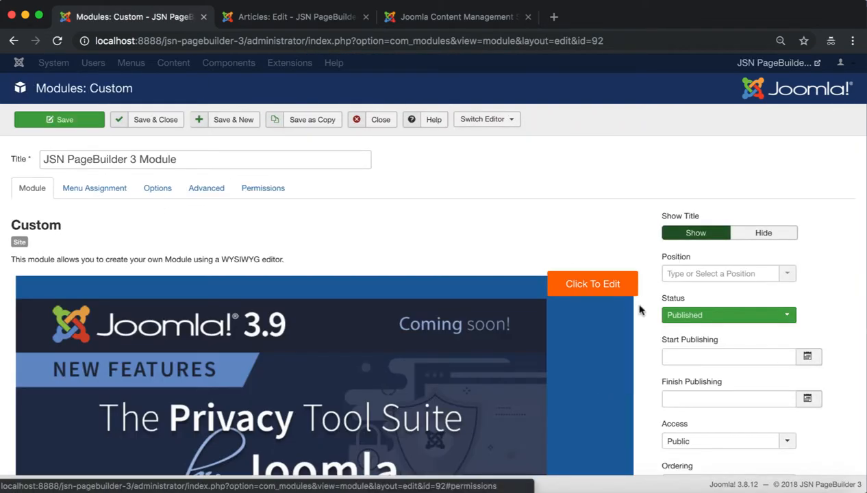
{"action": "left_click", "coordinate": [593, 283]}
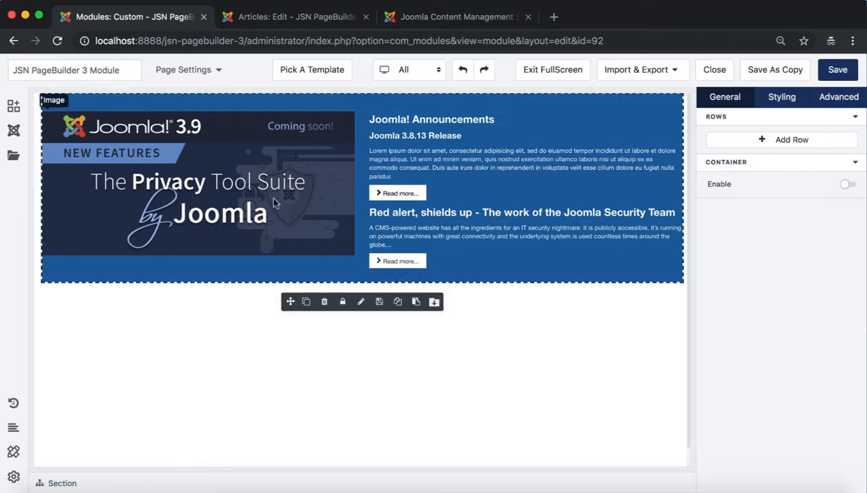
{"action": "left_click", "coordinate": [433, 301]}
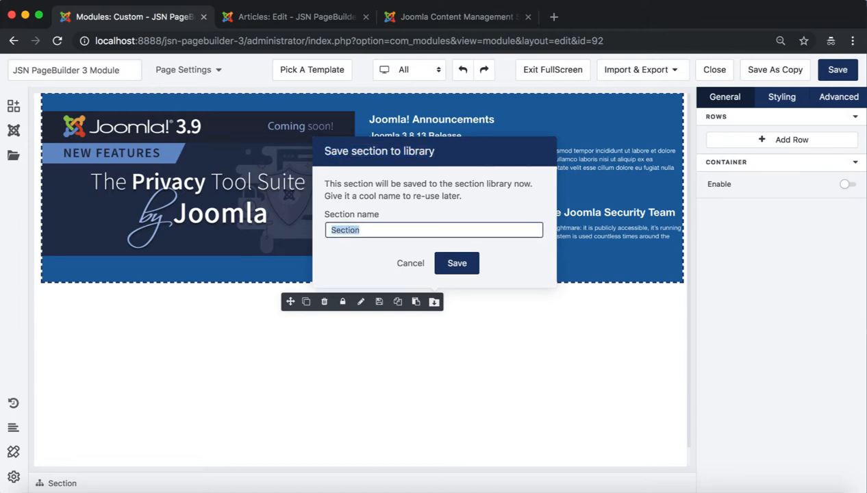
{"action": "type", "text": "JSN PageBuilder 3 S"}
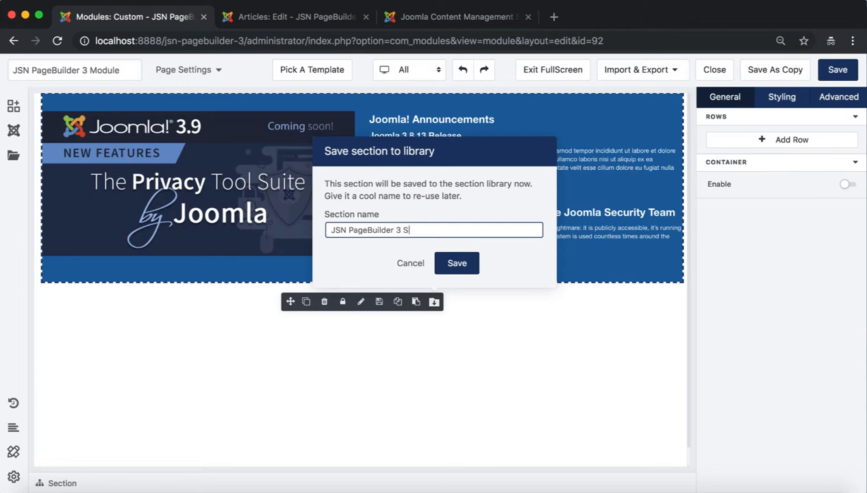
{"action": "type", "text": "ection"}
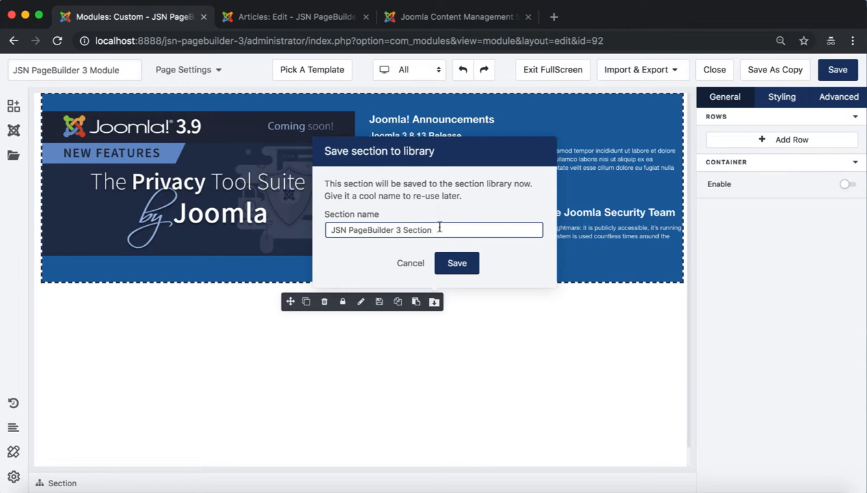
{"action": "left_click", "coordinate": [457, 263]}
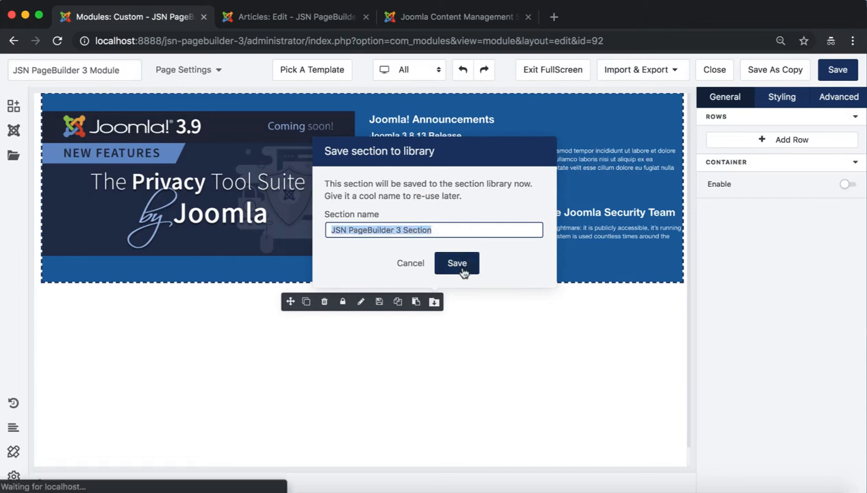
{"action": "left_click", "coordinate": [457, 263]}
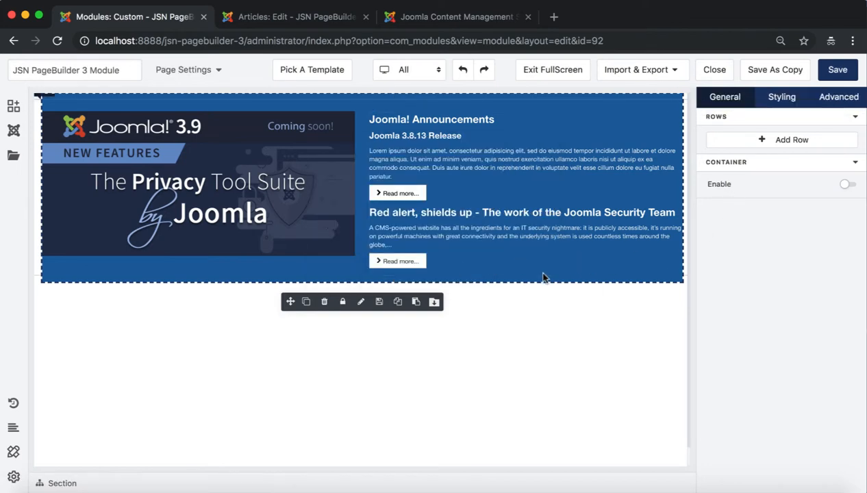
Return to the article and place the Joomla 3.9 Release section below the icon boxes.
{"action": "left_click", "coordinate": [297, 16]}
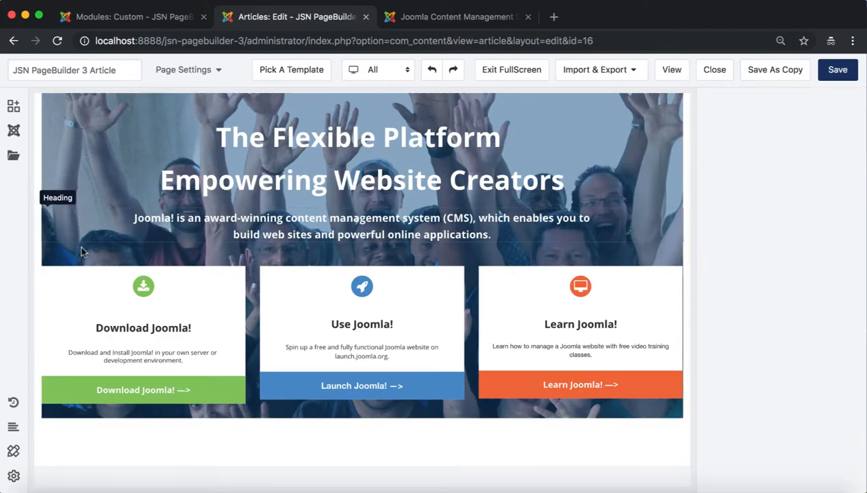
{"action": "mouse_move", "coordinate": [14, 131]}
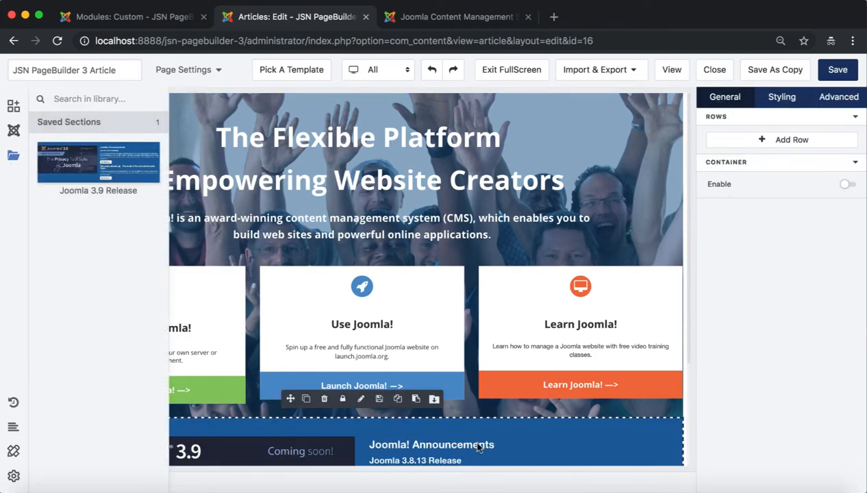
{"action": "scroll", "scroll_direction": "down", "scroll_amount": 3}
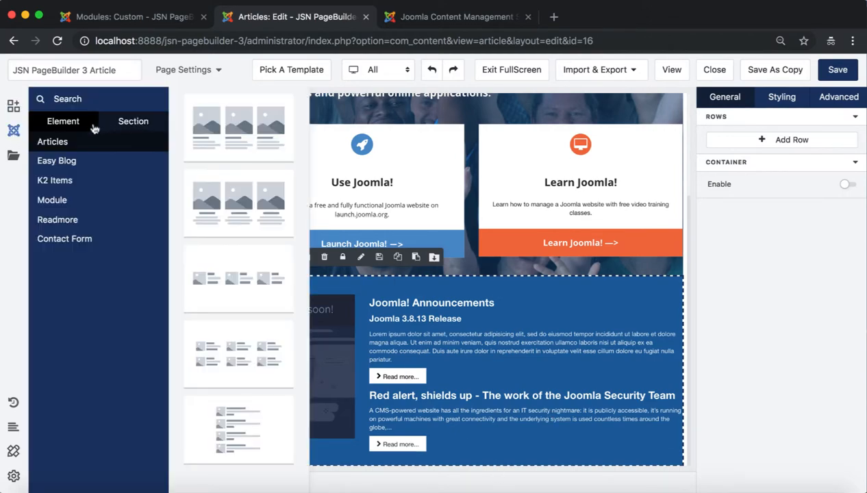
Add a Joomla Module element loading JSN PageBuilder 3 Module beneath the announcements section.
{"action": "left_click", "coordinate": [52, 200]}
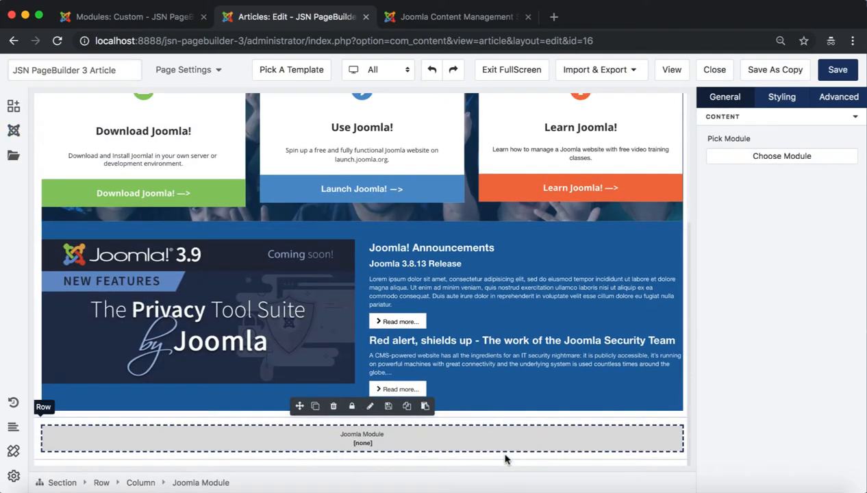
{"action": "mouse_move", "coordinate": [200, 482]}
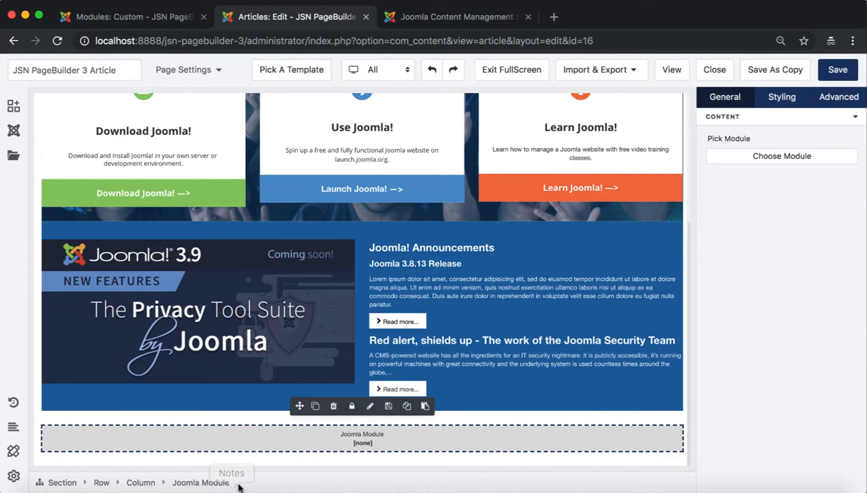
{"action": "mouse_move", "coordinate": [781, 156]}
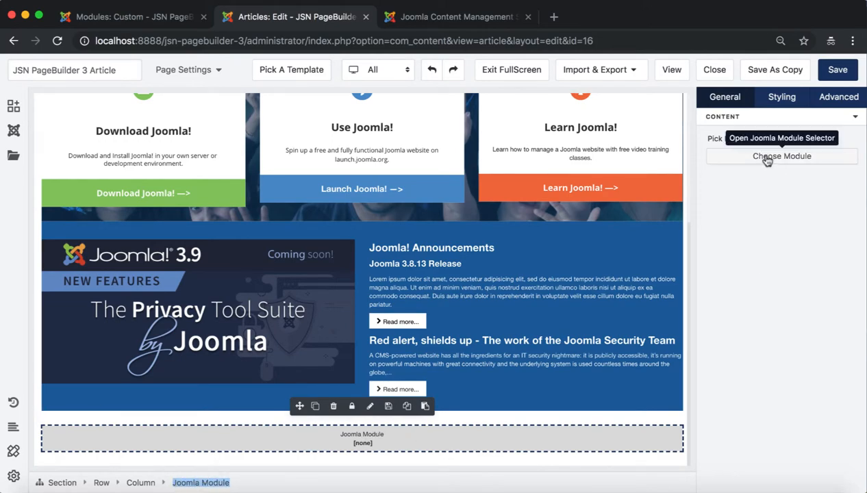
{"action": "left_click", "coordinate": [782, 156]}
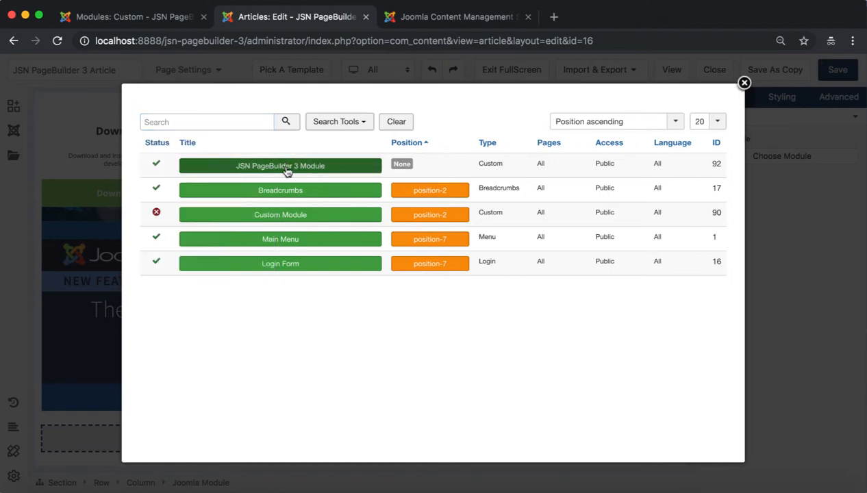
{"action": "left_click", "coordinate": [280, 166]}
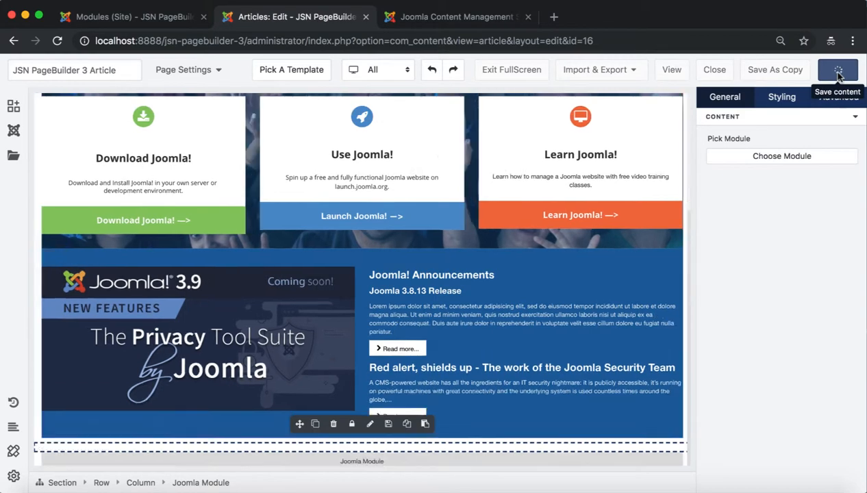
Save and reopen the article, comparing its module block with joomla.org's announcements.
{"action": "left_click", "coordinate": [837, 69]}
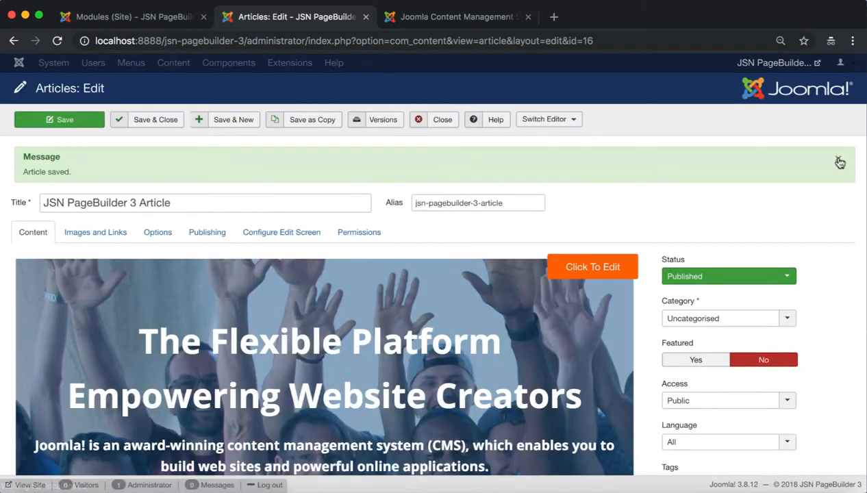
{"action": "left_click", "coordinate": [592, 267]}
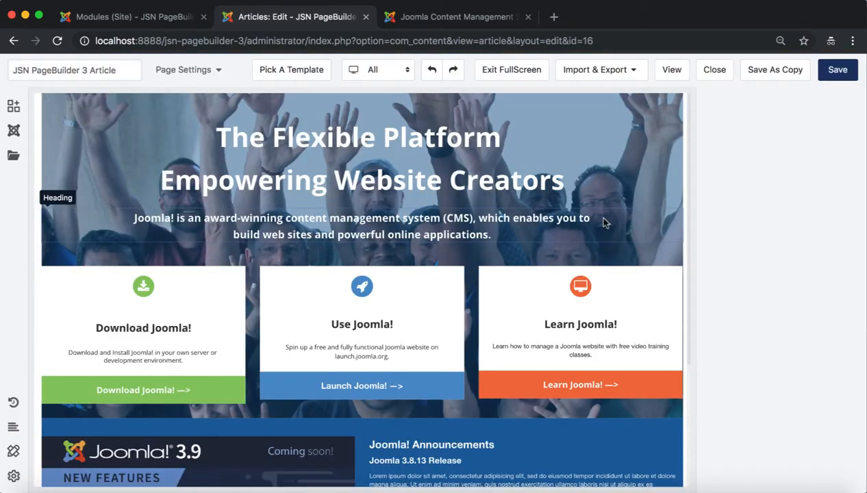
{"action": "scroll", "scroll_direction": "down", "scroll_amount": 3}
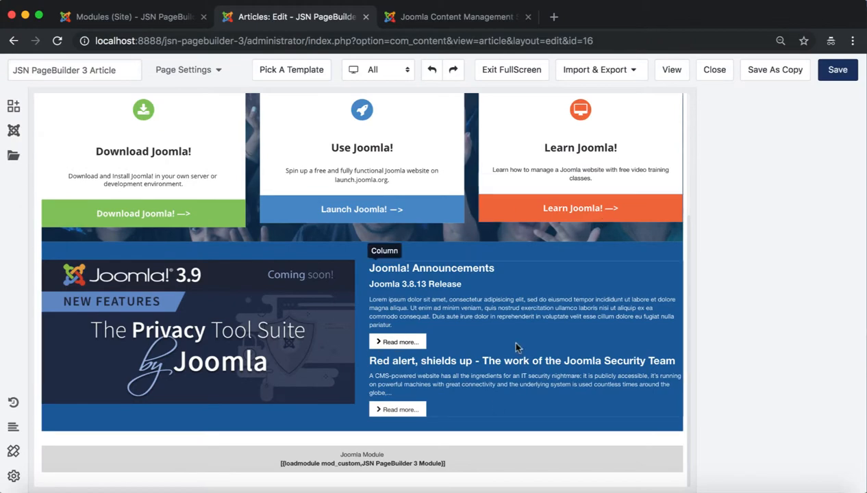
{"action": "mouse_move", "coordinate": [592, 329]}
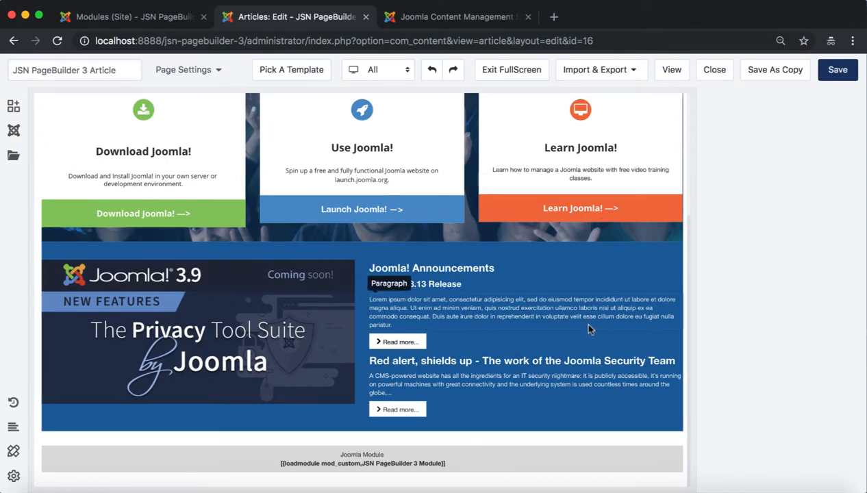
{"action": "left_click", "coordinate": [458, 17]}
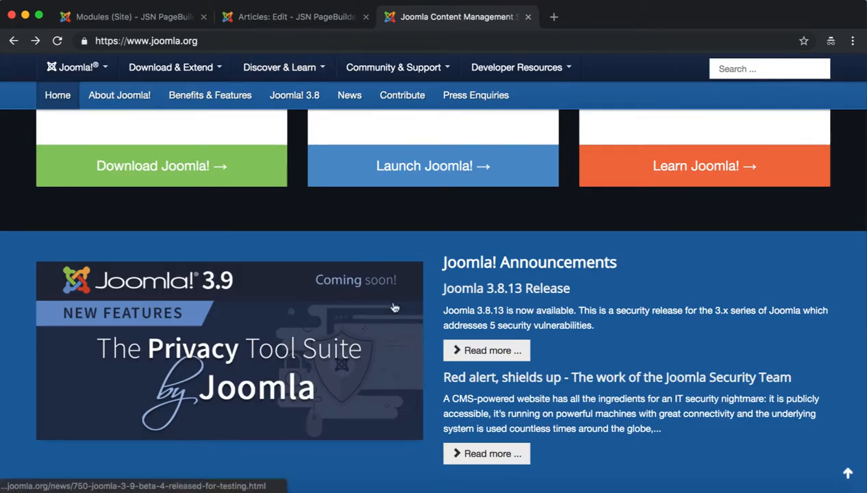
{"action": "scroll", "scroll_direction": "down", "scroll_amount": 3}
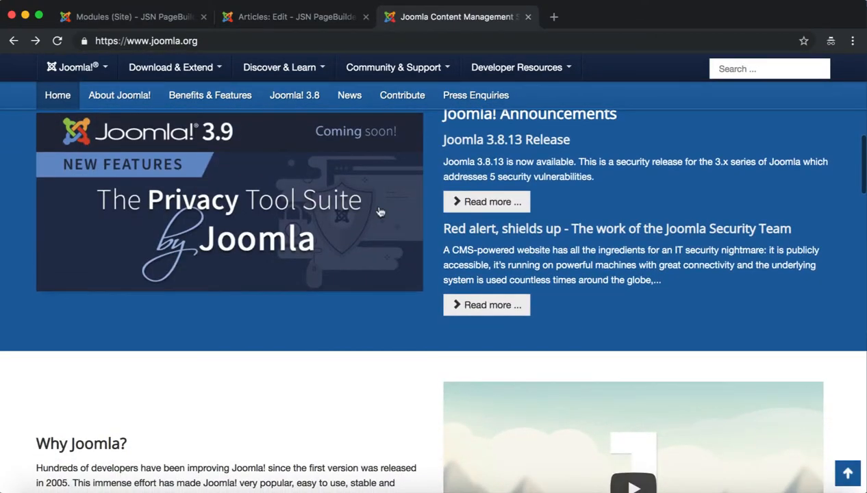
{"action": "left_click", "coordinate": [295, 16]}
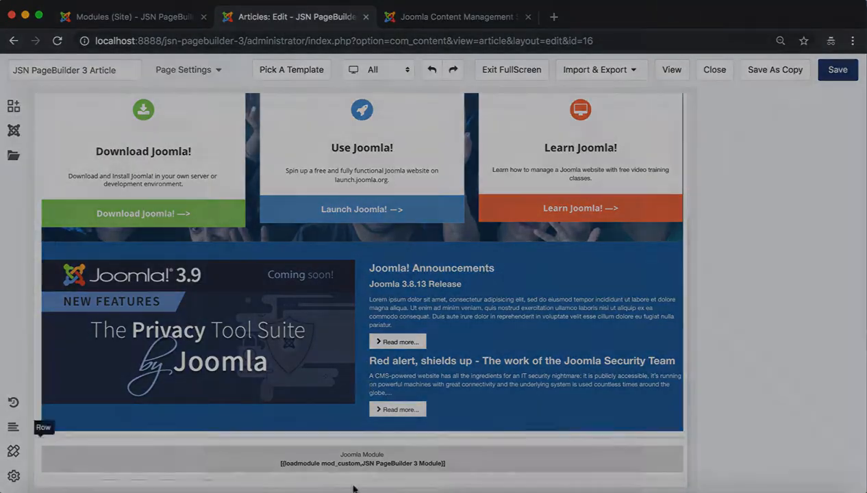